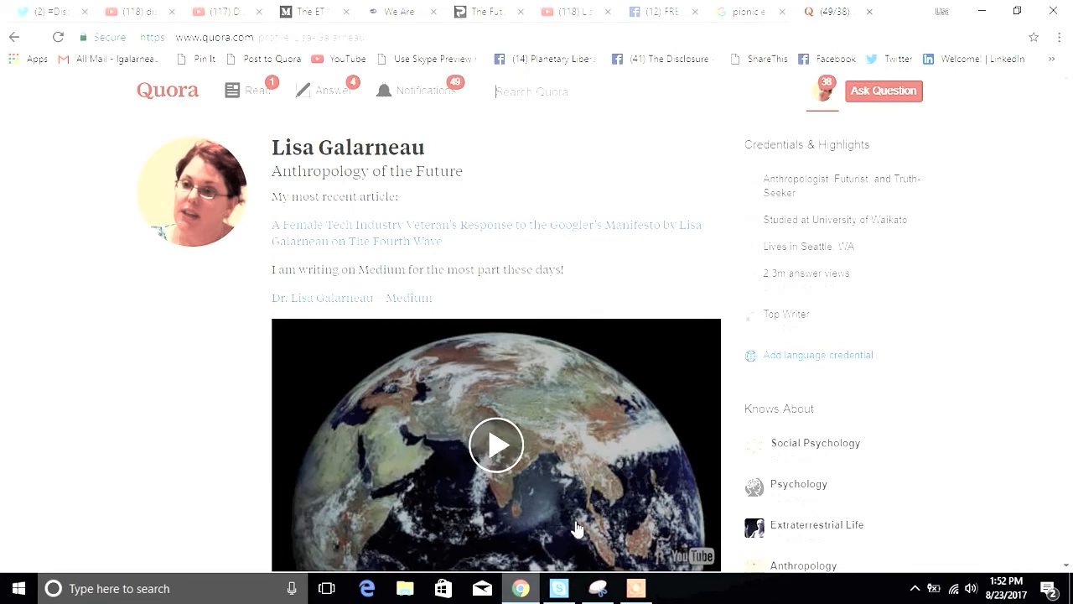
{"action": "mouse_move", "coordinate": [603, 518]}
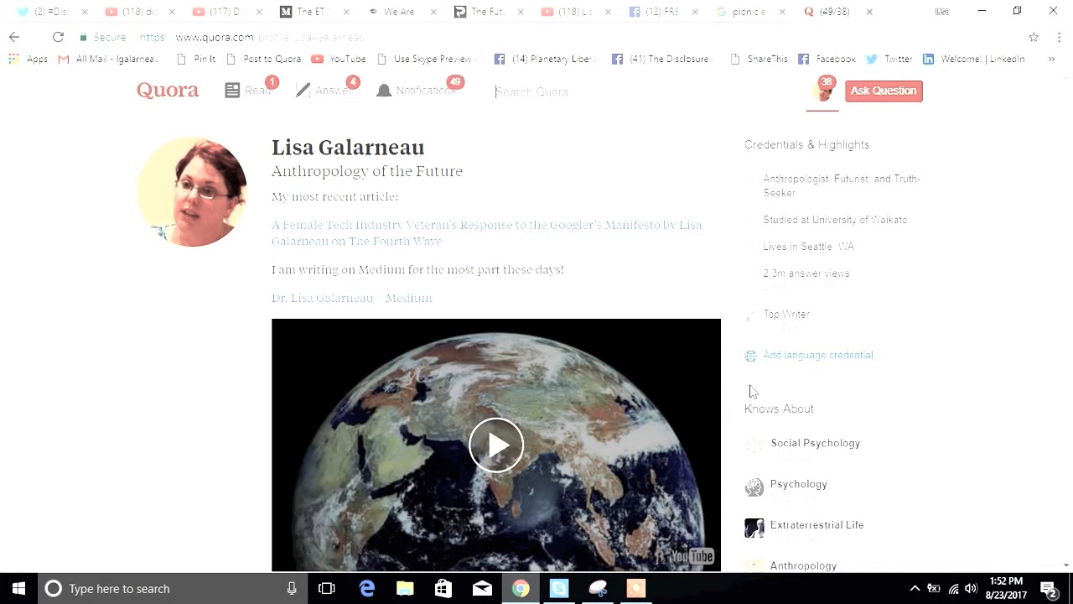
{"action": "mouse_move", "coordinate": [822, 376]}
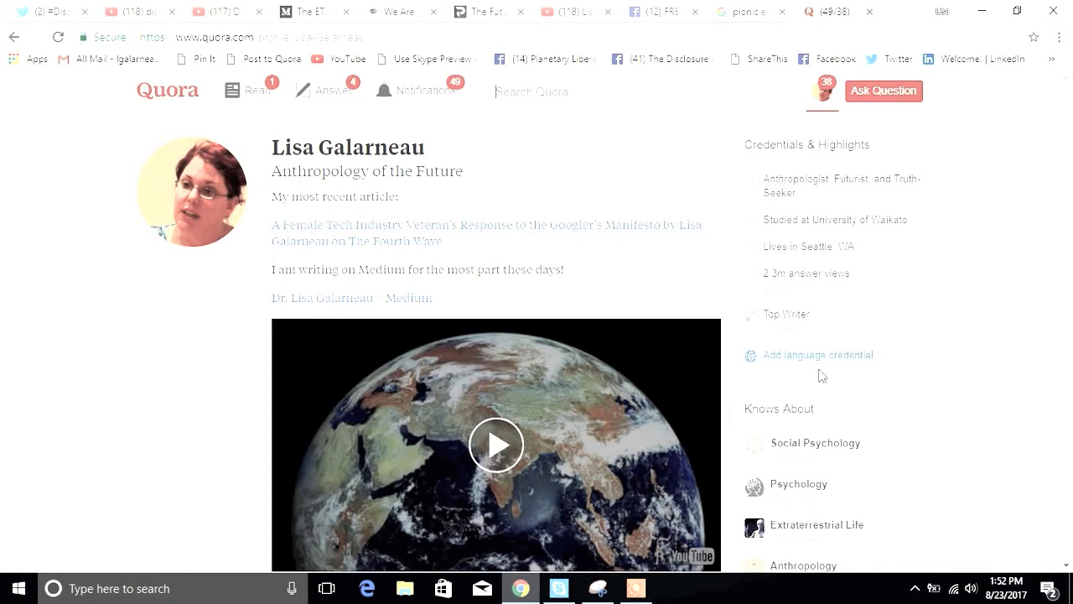
{"action": "mouse_move", "coordinate": [851, 400]}
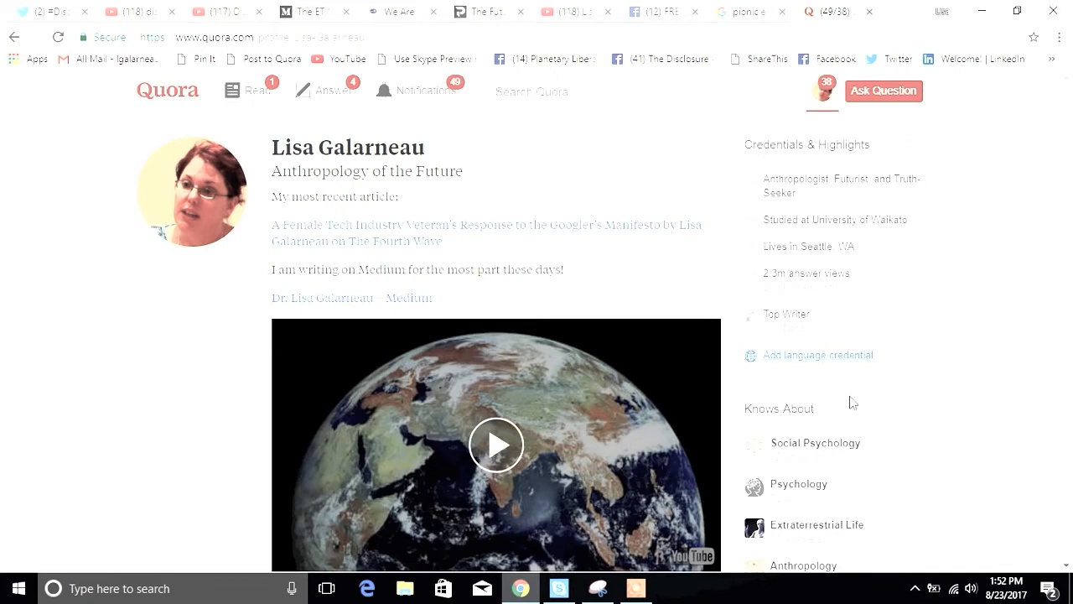
{"action": "mouse_move", "coordinate": [862, 401]}
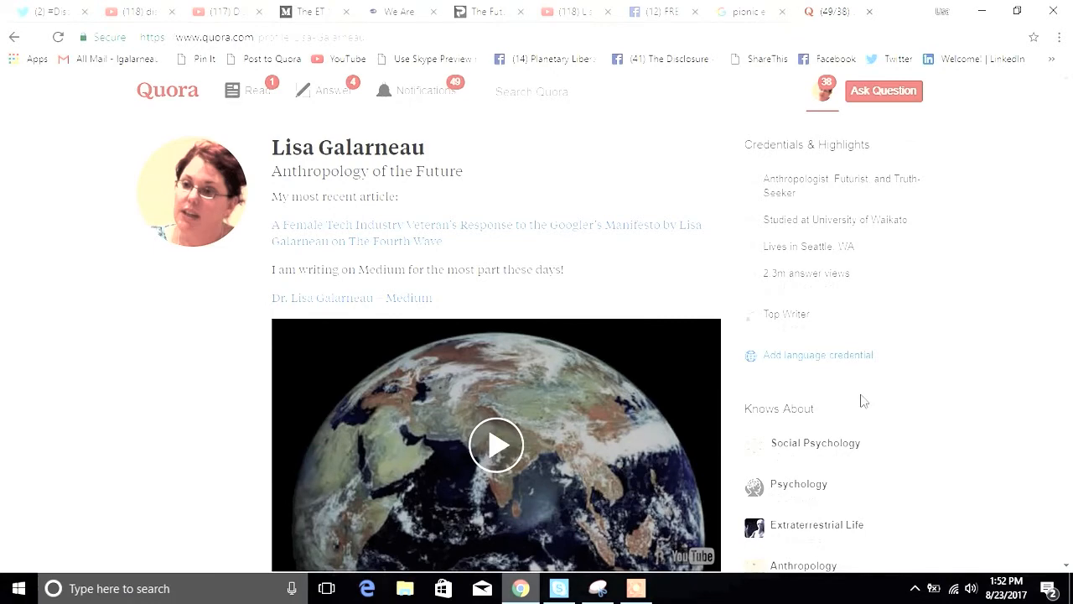
Step: Scroll the Extraterrestrial Life topic feed down to more alien questions and Related Topics
{"action": "scroll", "scroll_direction": "down", "scroll_amount": 3}
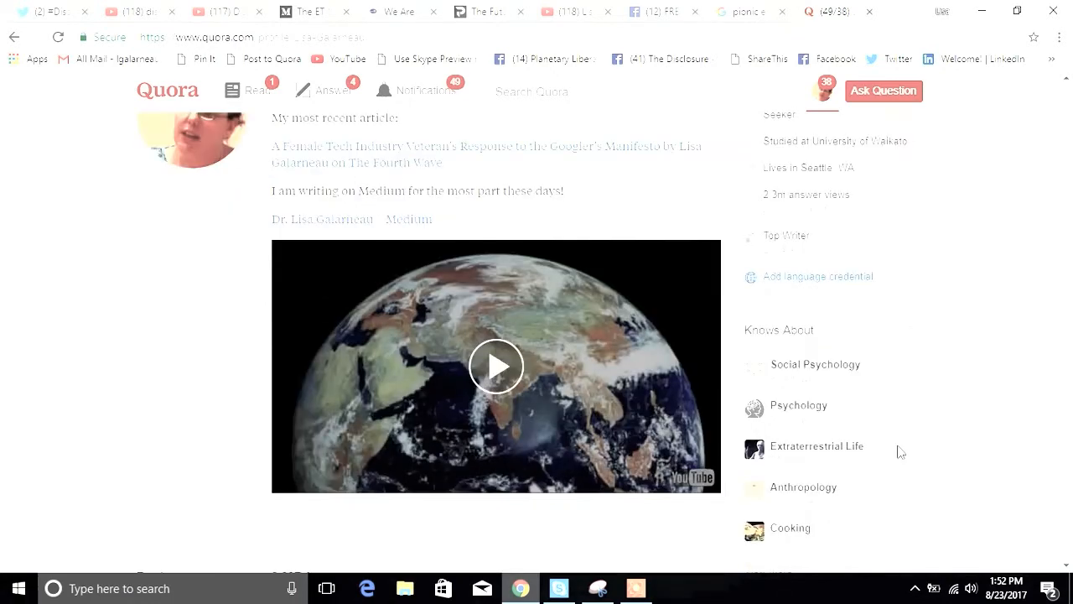
{"action": "scroll", "scroll_direction": "down", "scroll_amount": 3}
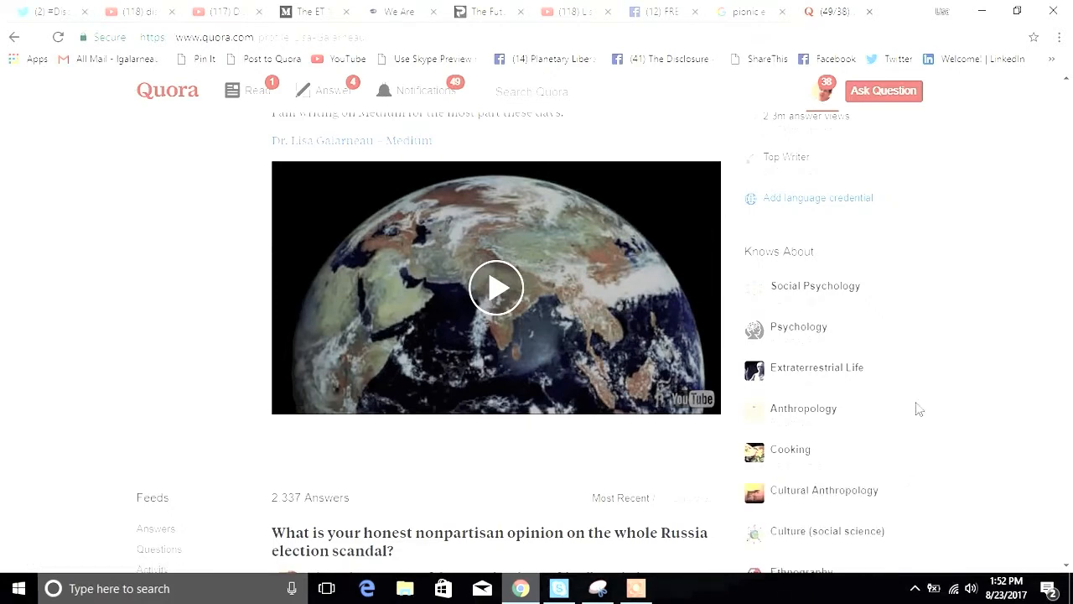
{"action": "scroll", "scroll_direction": "down", "scroll_amount": 3}
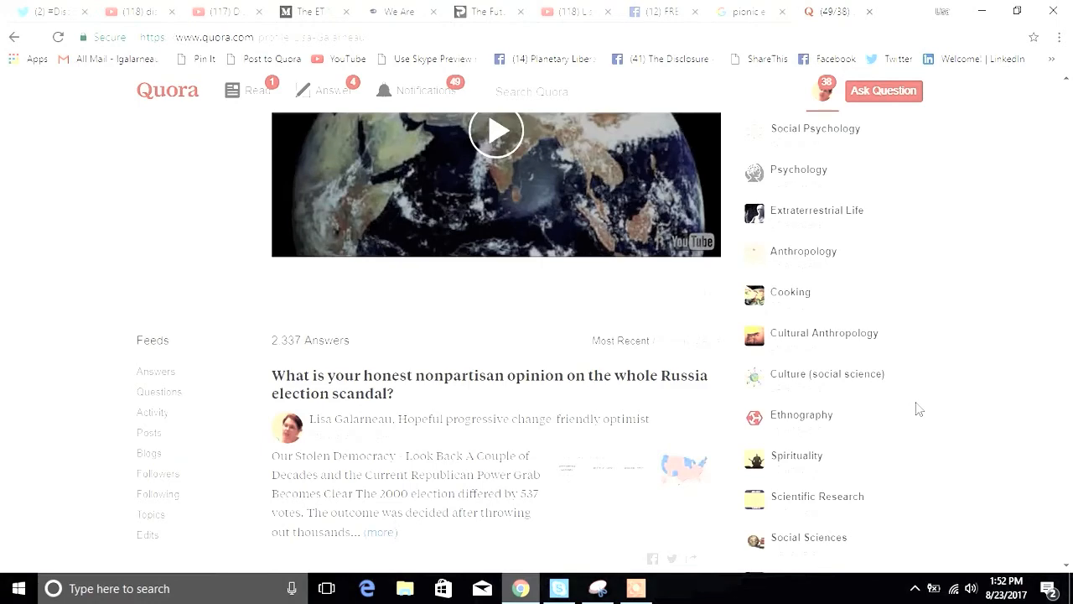
{"action": "scroll", "scroll_direction": "down", "scroll_amount": 3}
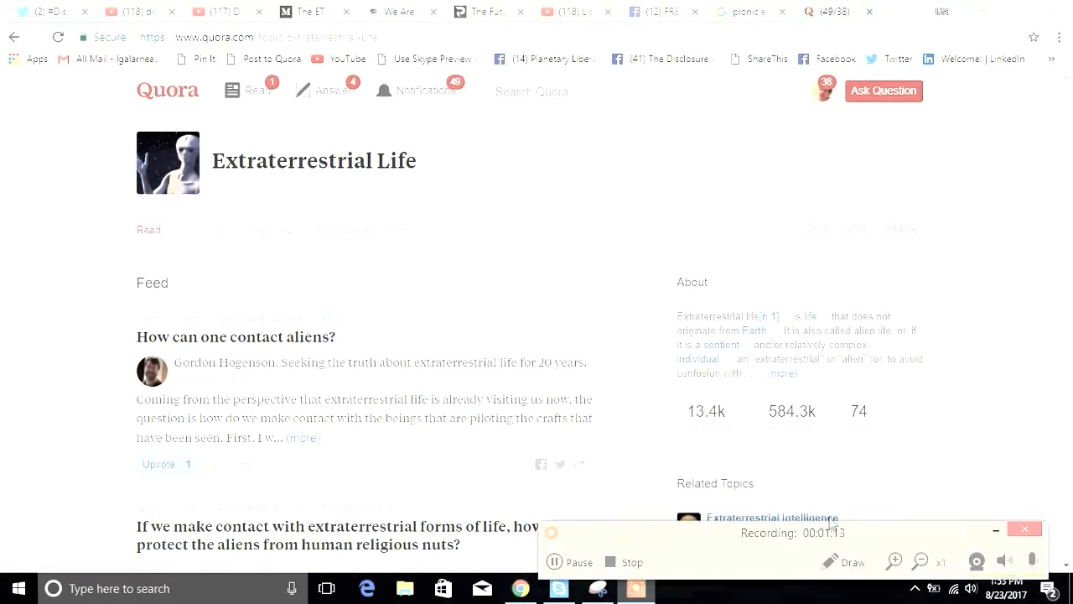
{"action": "mouse_move", "coordinate": [981, 303]}
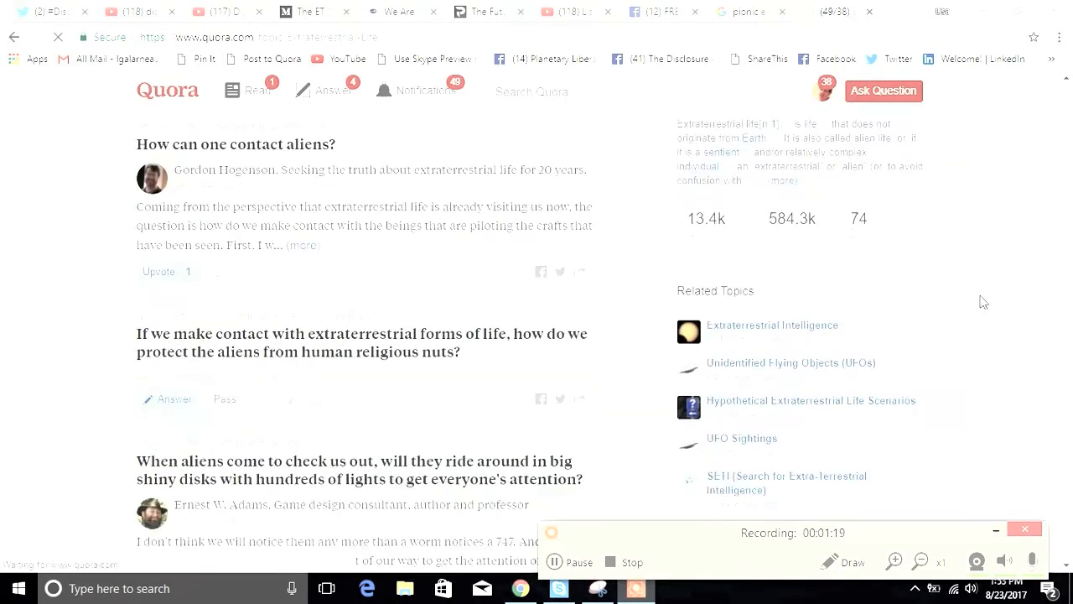
{"action": "scroll", "scroll_direction": "down", "scroll_amount": 3}
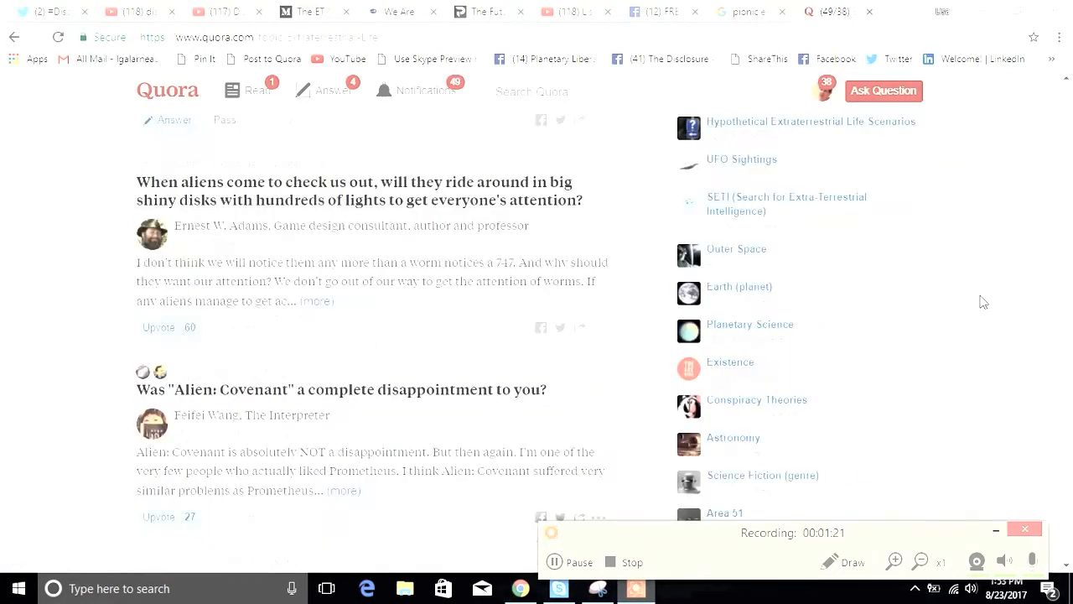
{"action": "scroll", "scroll_direction": "down", "scroll_amount": 3}
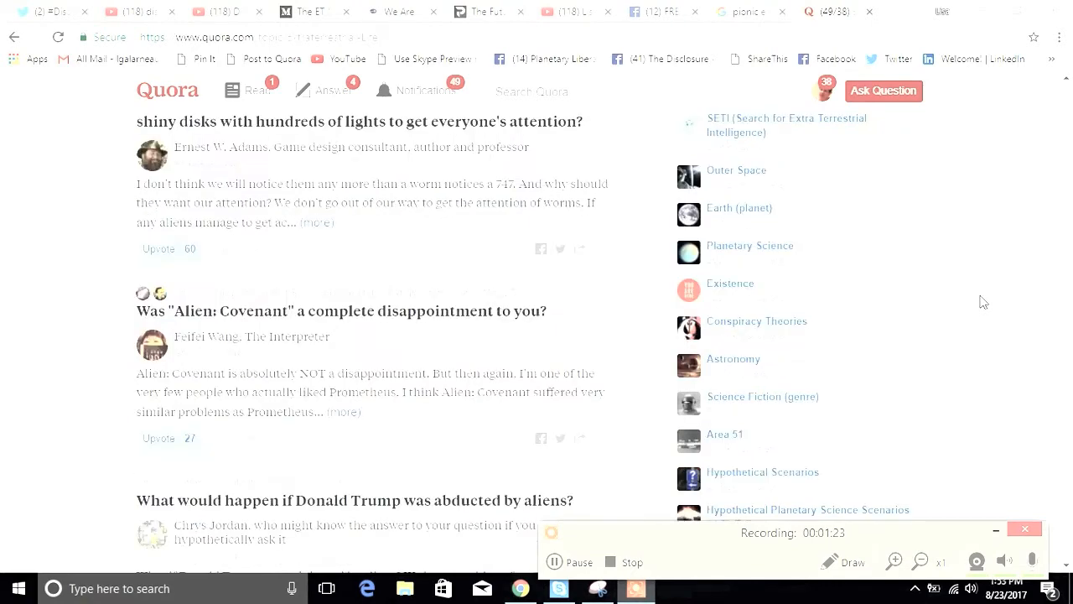
{"action": "scroll", "scroll_direction": "down", "scroll_amount": 3}
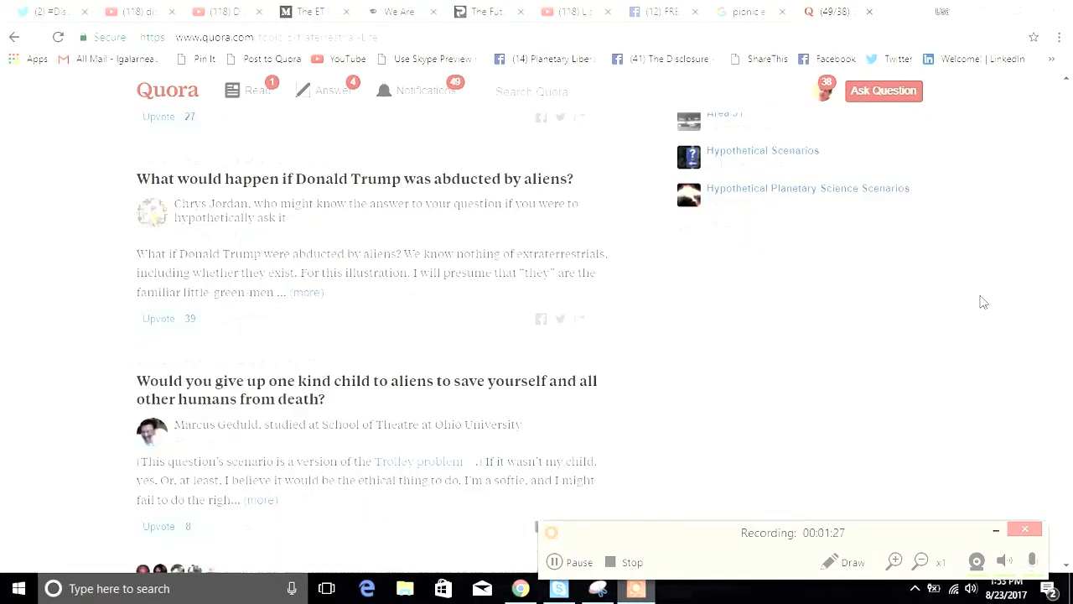
{"action": "scroll", "scroll_direction": "down", "scroll_amount": 3}
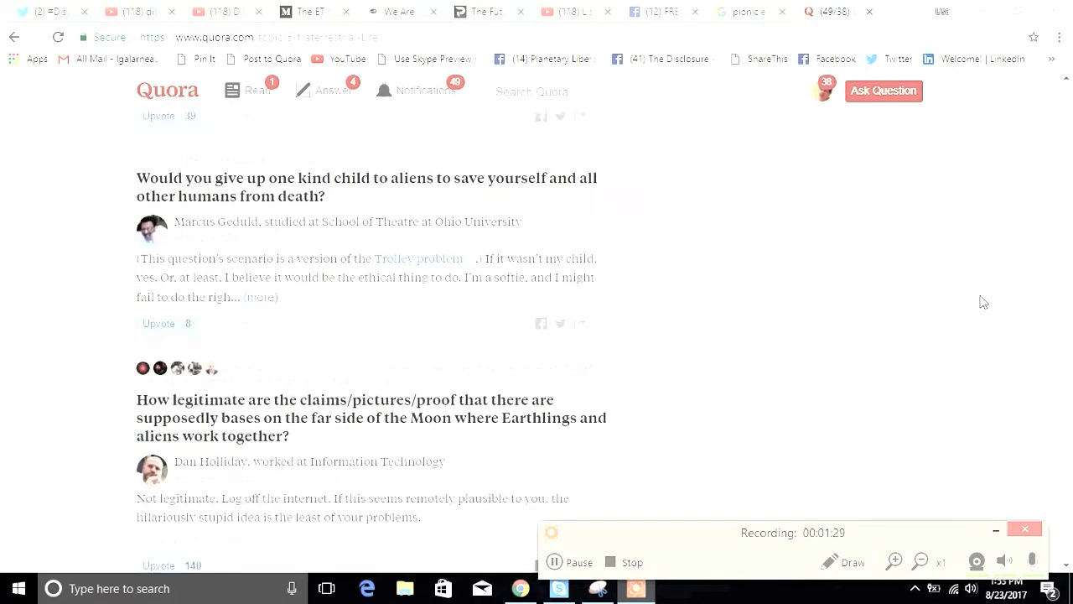
{"action": "scroll", "scroll_direction": "down", "scroll_amount": 3}
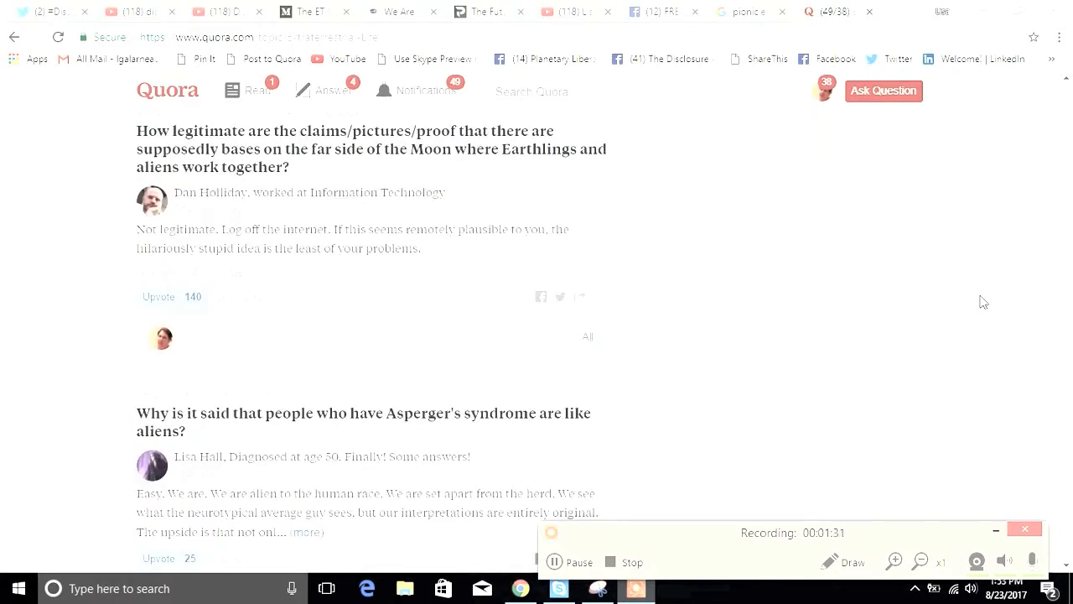
{"action": "mouse_move", "coordinate": [934, 304]}
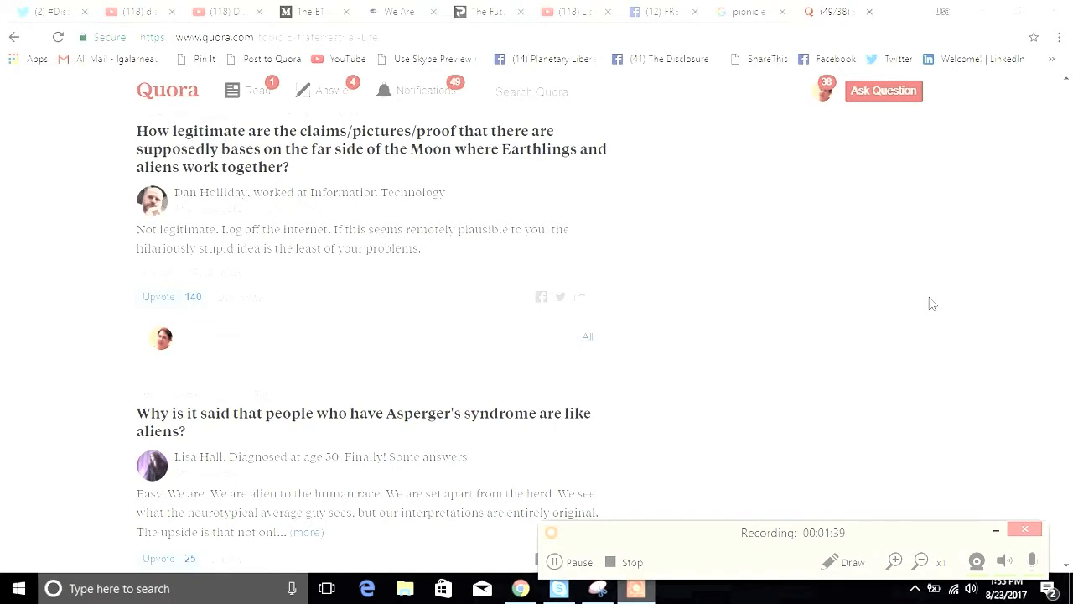
{"action": "mouse_move", "coordinate": [912, 292]}
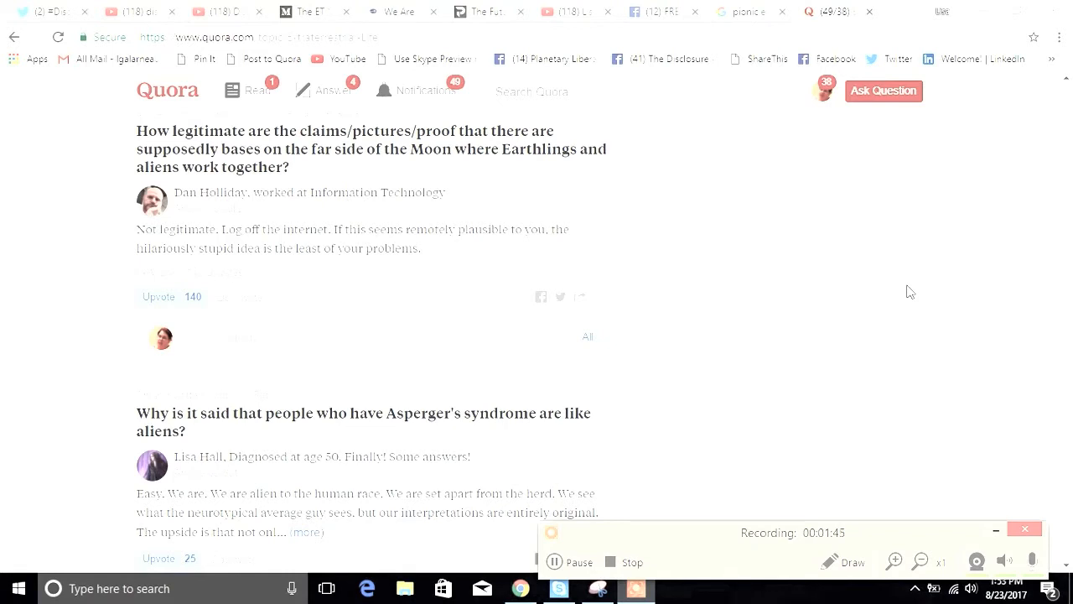
{"action": "mouse_move", "coordinate": [853, 267]}
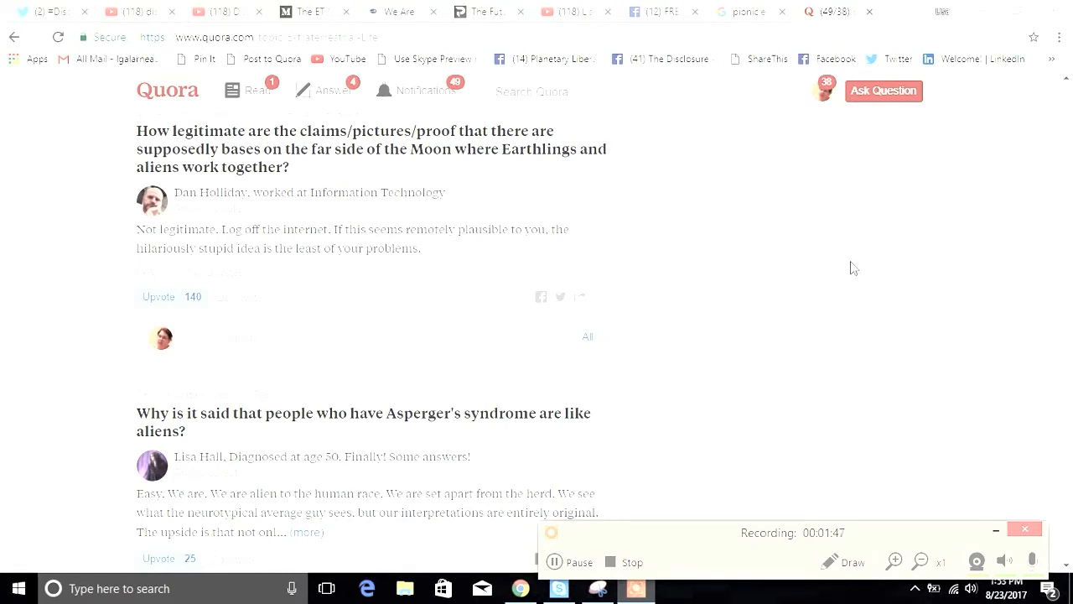
{"action": "mouse_move", "coordinate": [318, 25]}
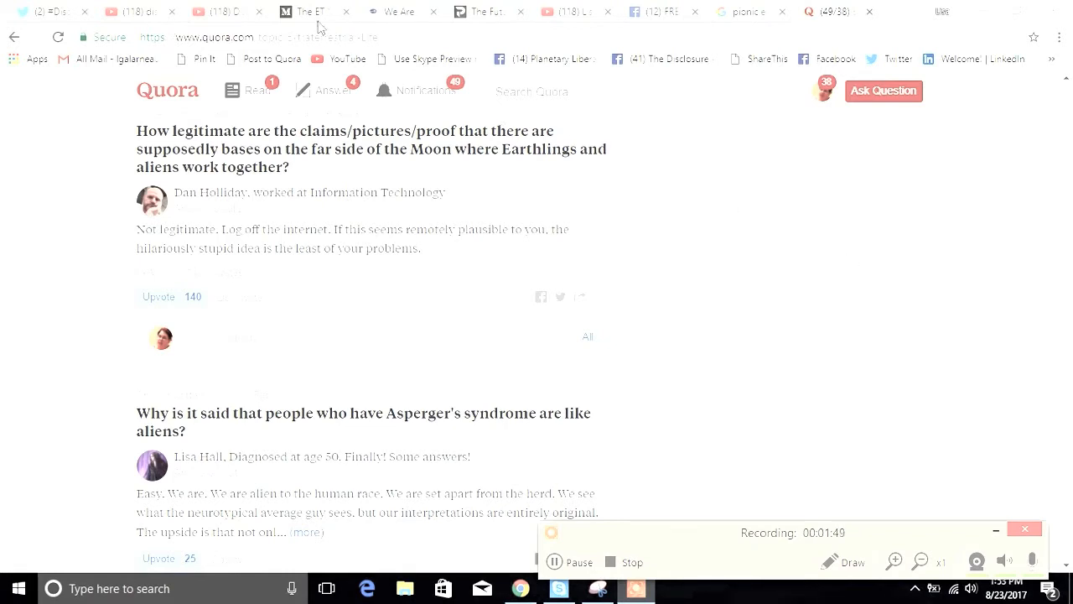
Step: Browse the Medium 'We Are Not Alone – The Disclosure Activists' articles, returning to its header
{"action": "left_click", "coordinate": [308, 10]}
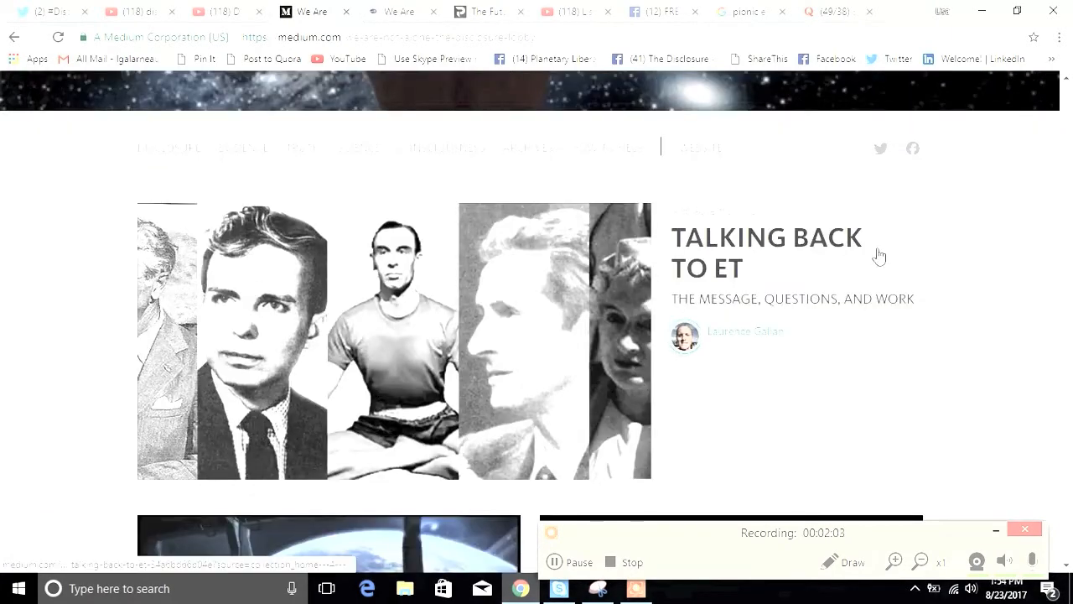
{"action": "scroll", "scroll_direction": "down", "scroll_amount": 3}
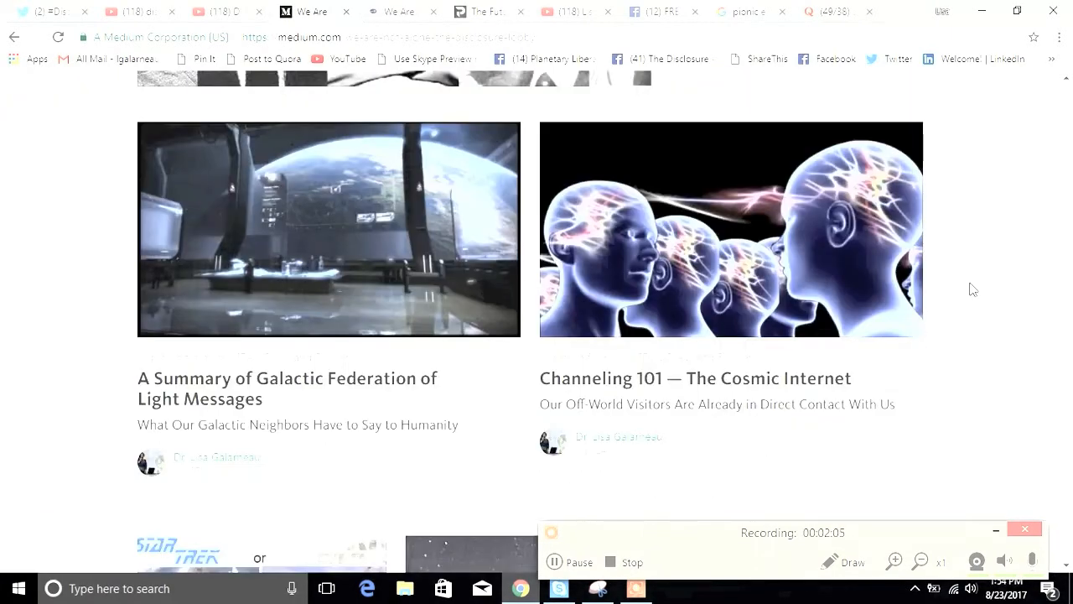
{"action": "scroll", "scroll_direction": "down", "scroll_amount": 3}
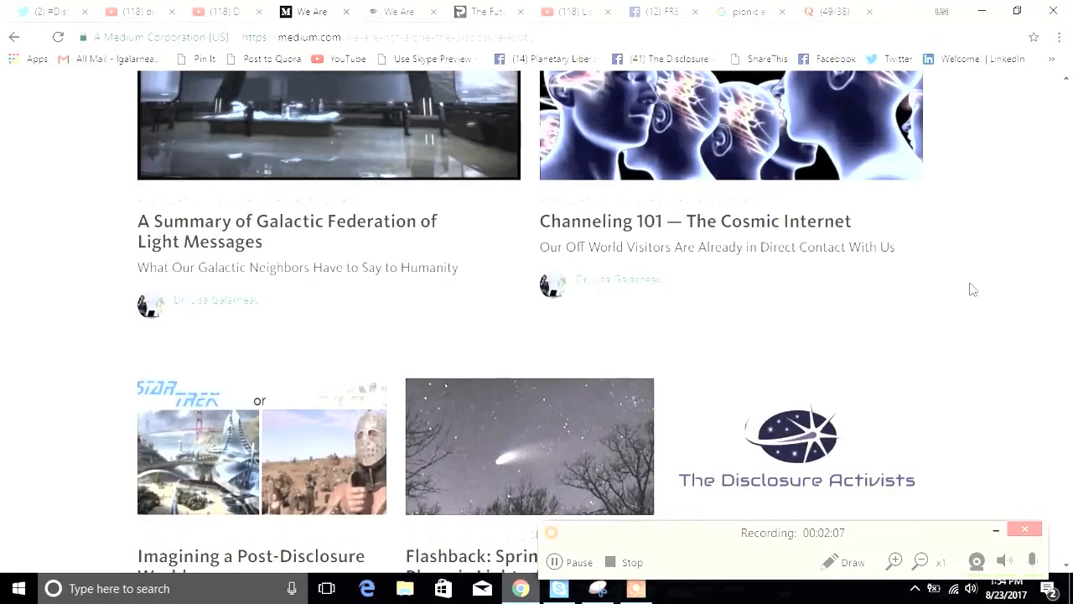
{"action": "scroll", "scroll_direction": "down", "scroll_amount": 3}
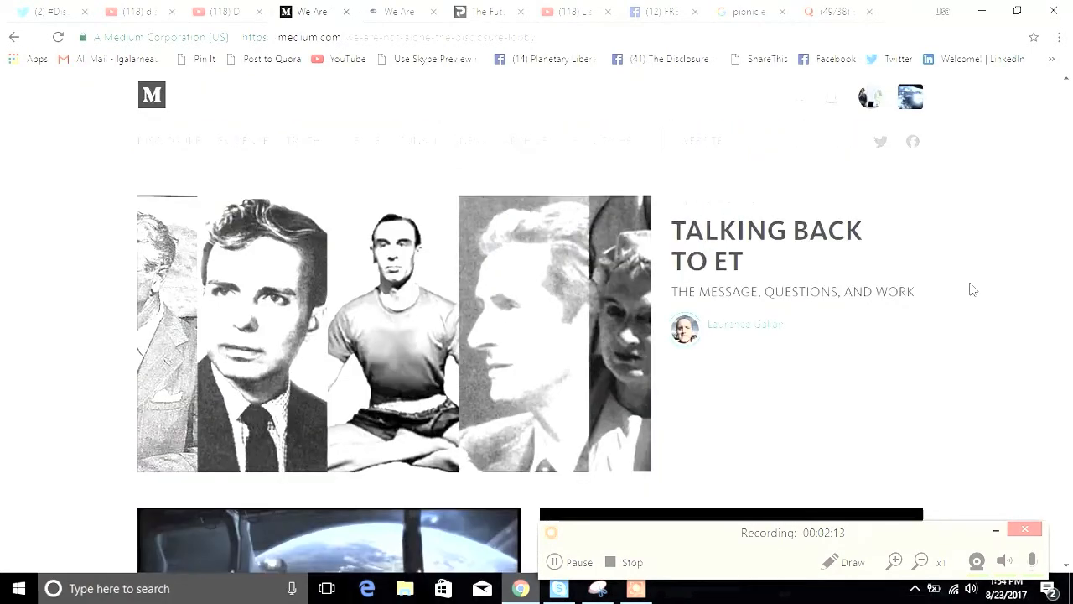
{"action": "scroll", "scroll_direction": "up", "scroll_amount": 3}
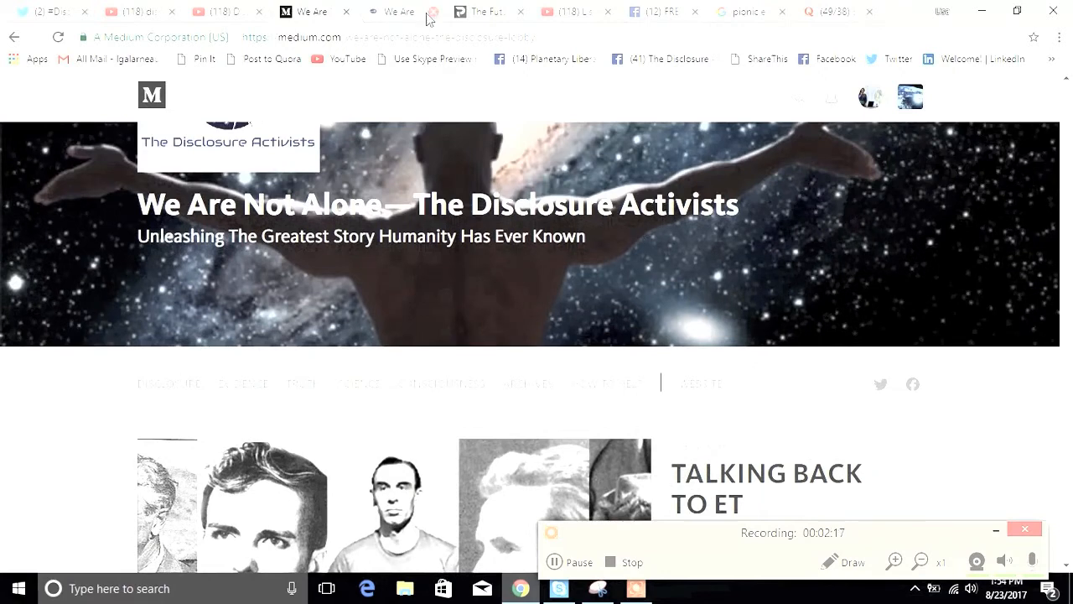
Step: Switch to disclosureactivists.org and scroll past the intro into the Disclosure Manifesto
{"action": "left_click", "coordinate": [394, 10]}
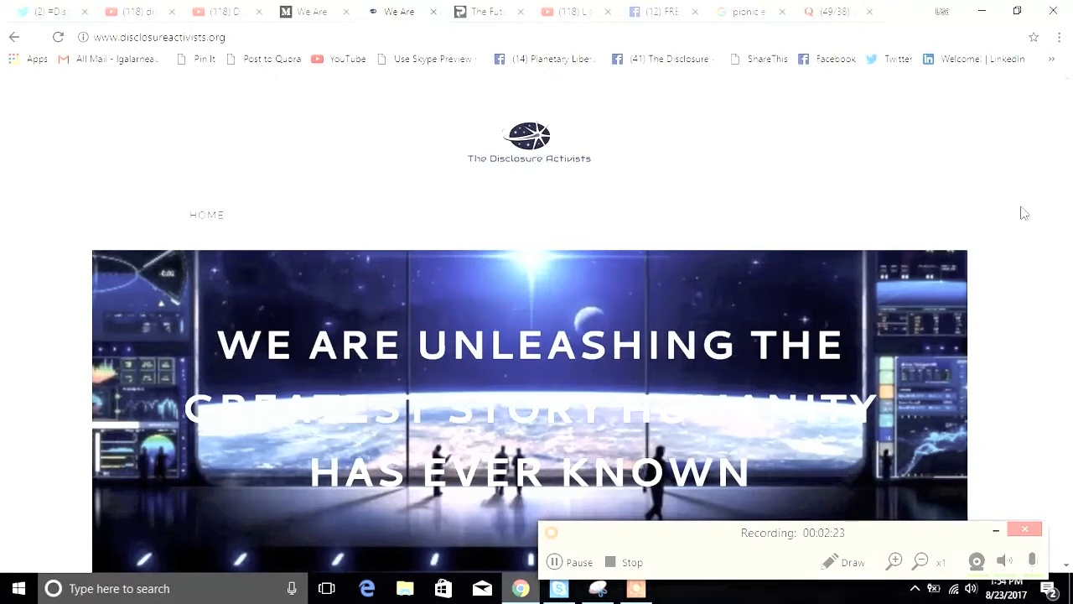
{"action": "scroll", "scroll_direction": "down", "scroll_amount": 3}
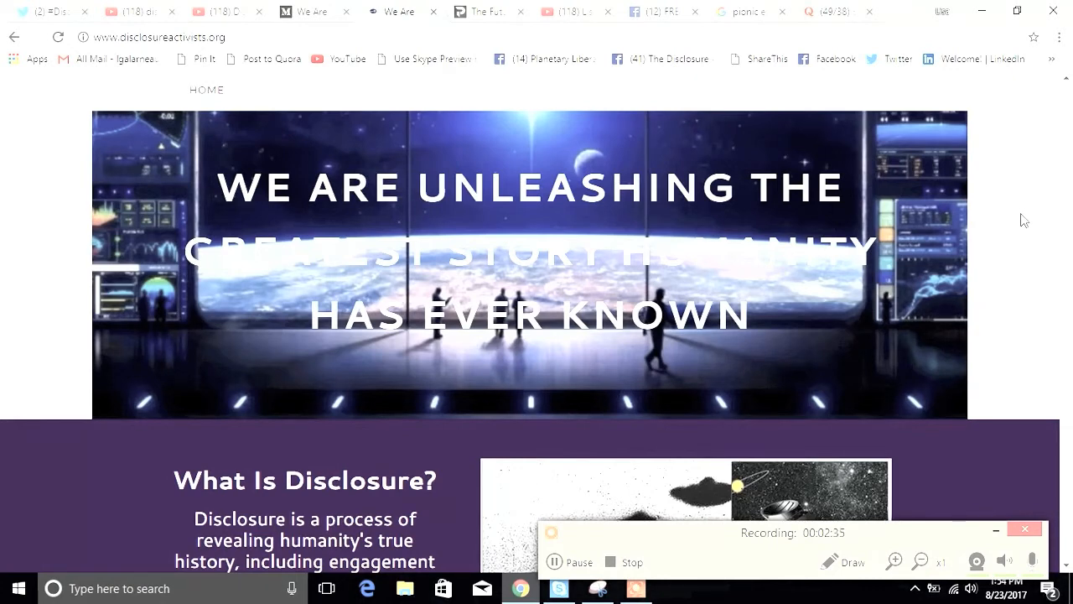
{"action": "scroll", "scroll_direction": "down", "scroll_amount": 3}
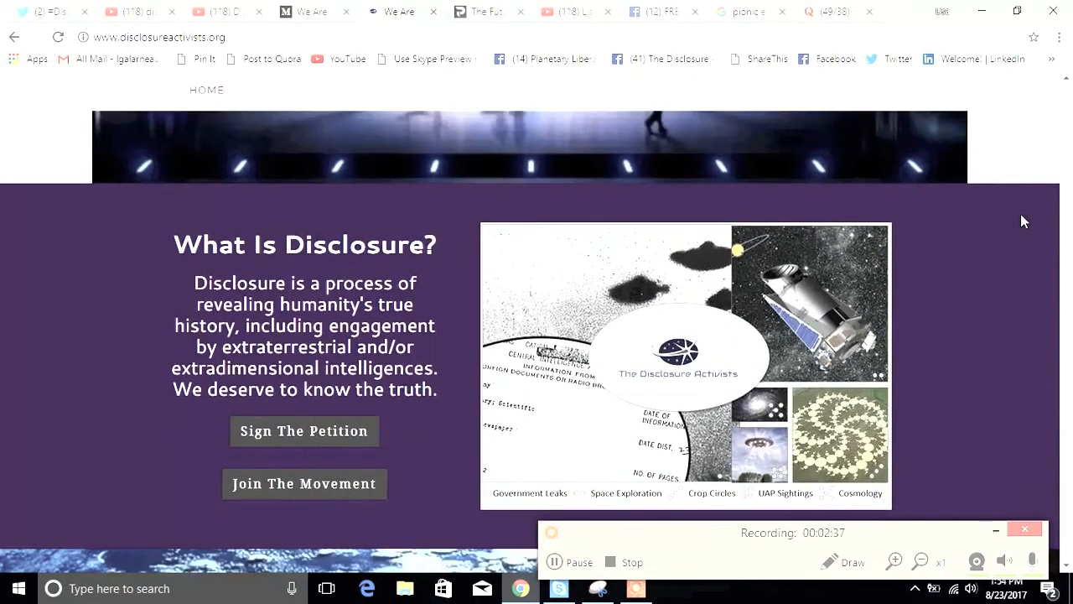
{"action": "scroll", "scroll_direction": "down", "scroll_amount": 3}
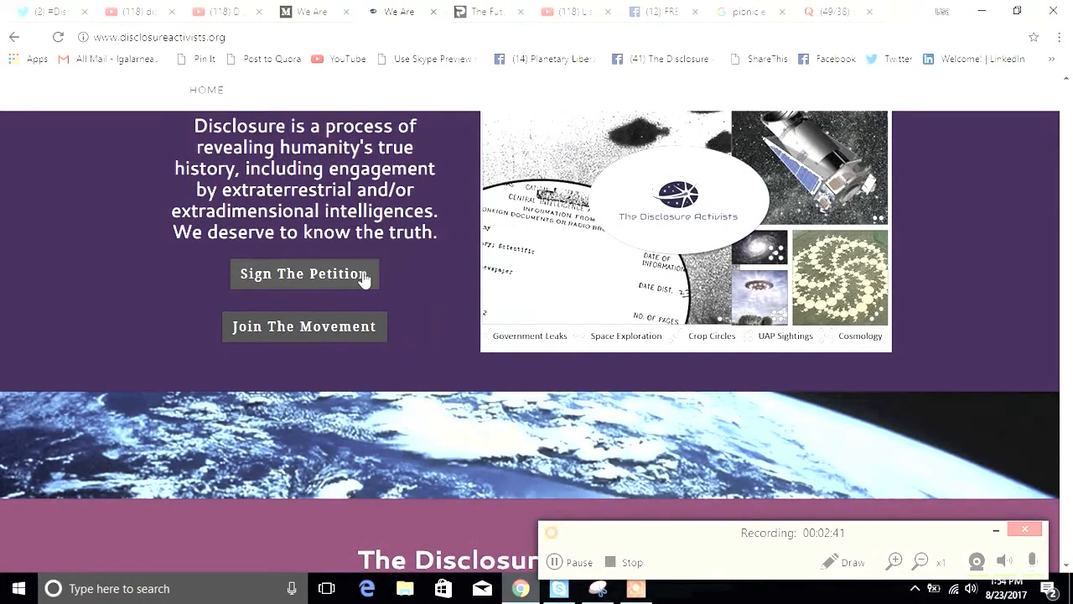
{"action": "mouse_move", "coordinate": [421, 277]}
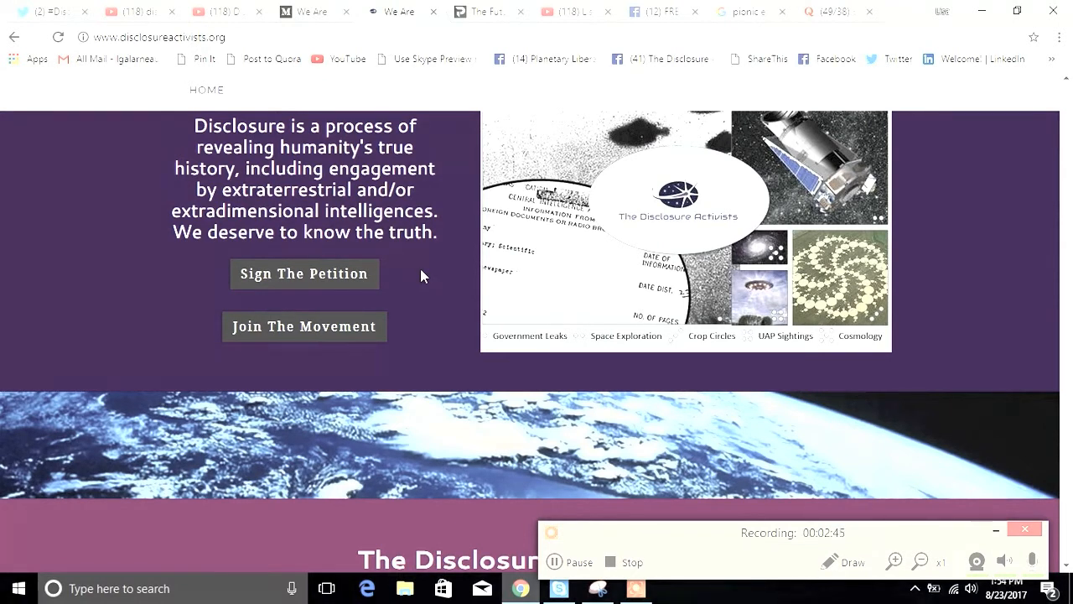
{"action": "mouse_move", "coordinate": [436, 277]}
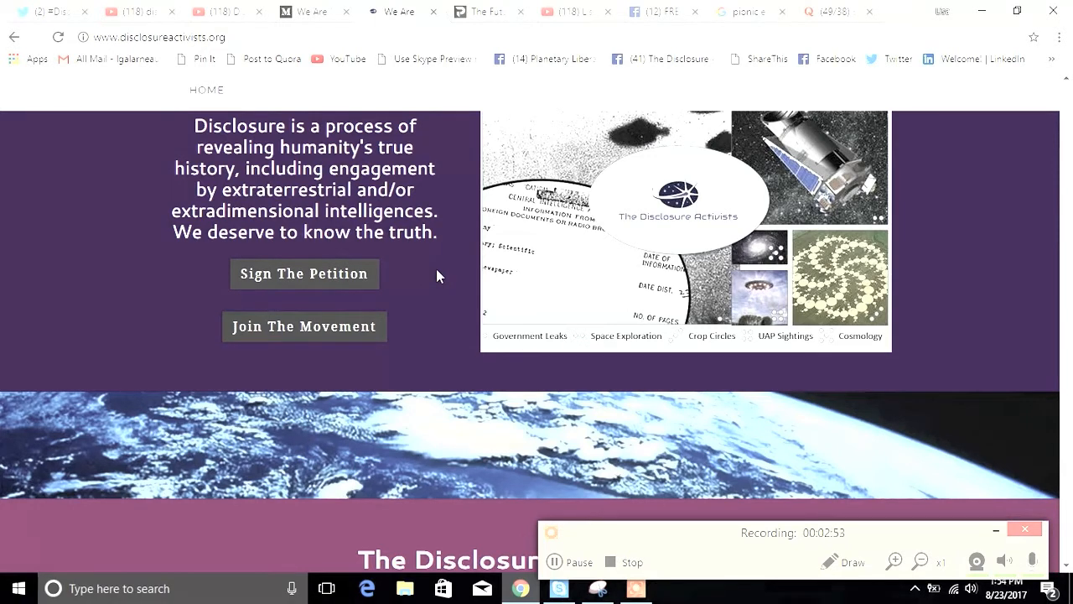
{"action": "scroll", "scroll_direction": "down", "scroll_amount": 3}
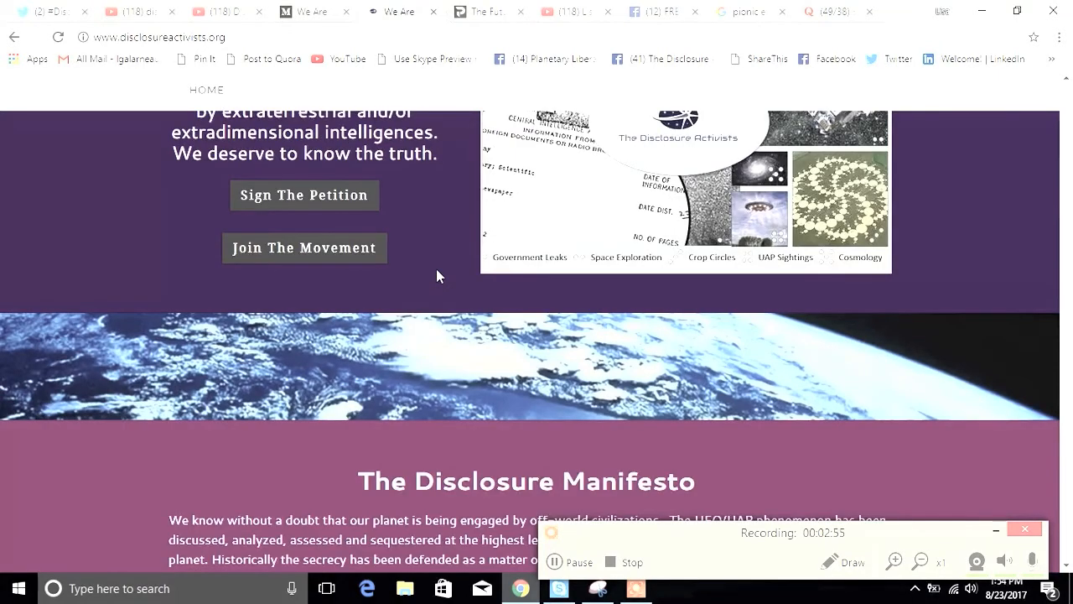
{"action": "scroll", "scroll_direction": "down", "scroll_amount": 3}
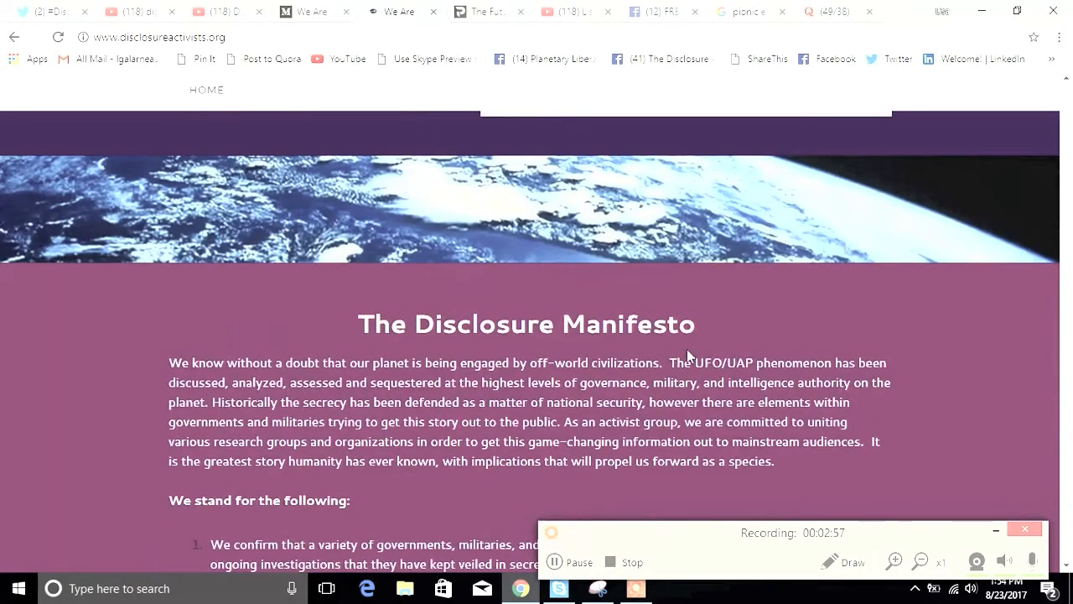
Step: Read the manifesto's ten principles down to the Printable PDF Version button
{"action": "scroll", "scroll_direction": "down", "scroll_amount": 3}
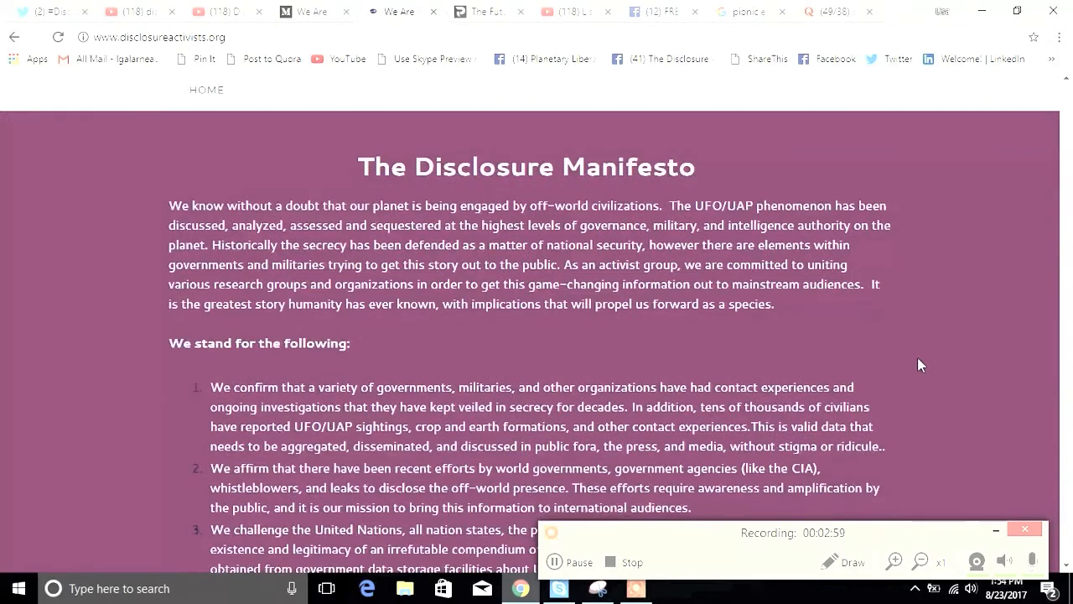
{"action": "scroll", "scroll_direction": "down", "scroll_amount": 3}
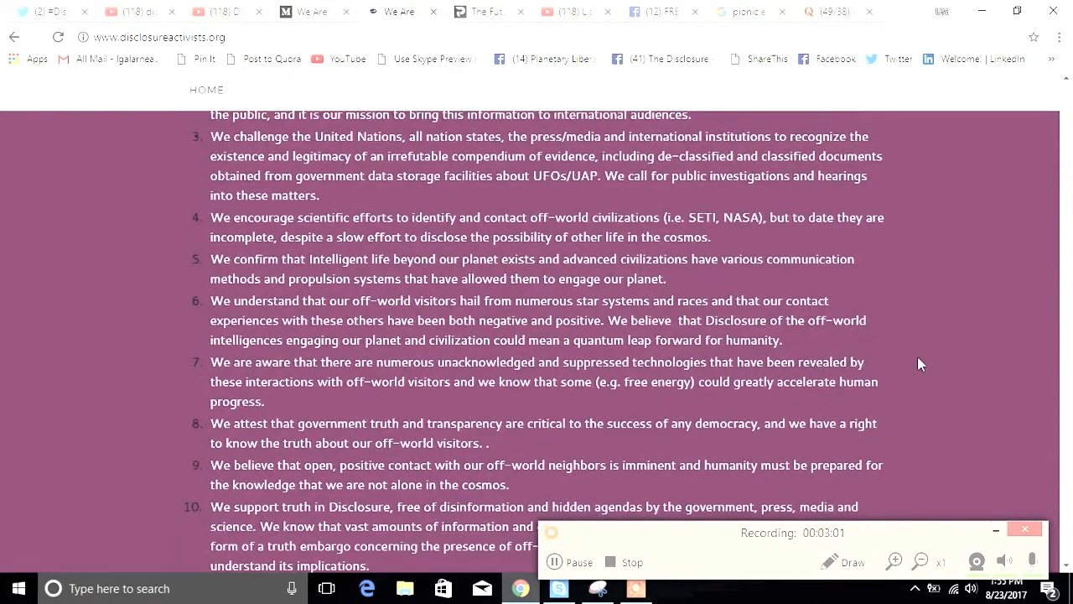
{"action": "scroll", "scroll_direction": "down", "scroll_amount": 3}
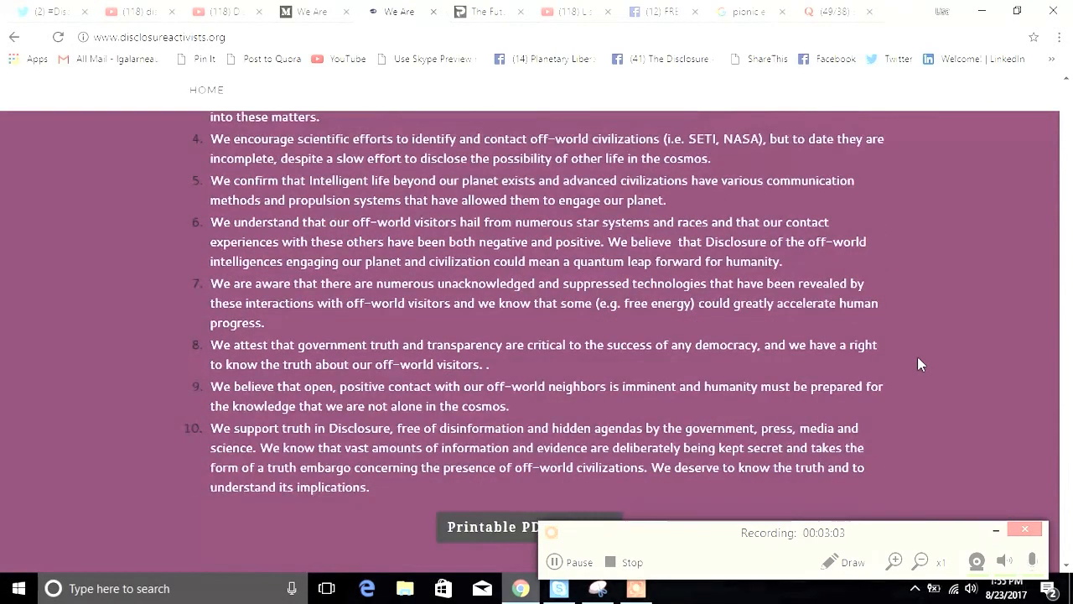
{"action": "scroll", "scroll_direction": "down", "scroll_amount": 3}
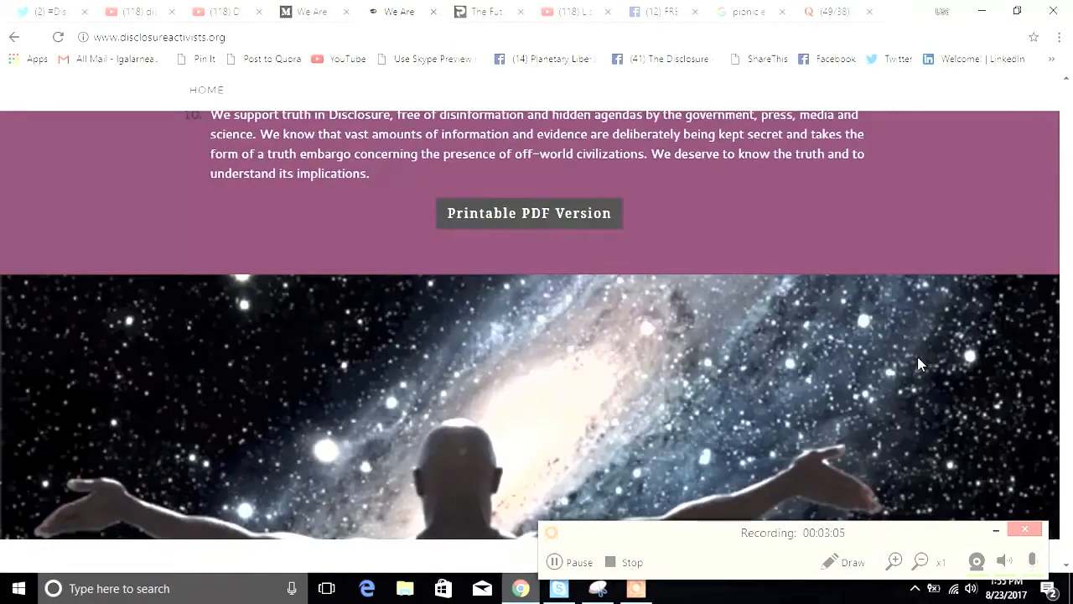
{"action": "scroll", "scroll_direction": "down", "scroll_amount": 3}
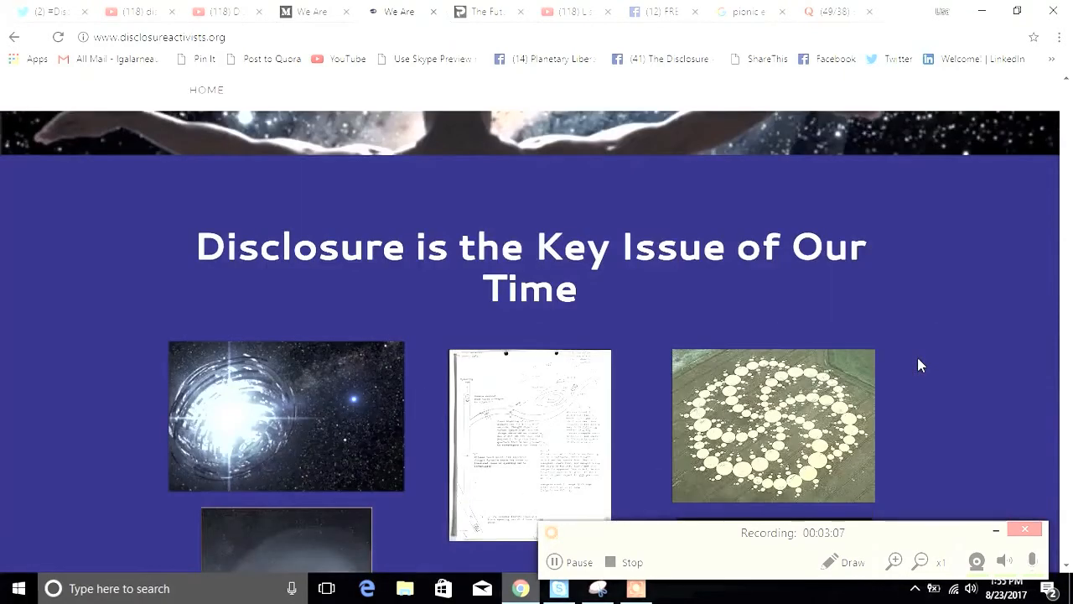
{"action": "scroll", "scroll_direction": "down", "scroll_amount": 3}
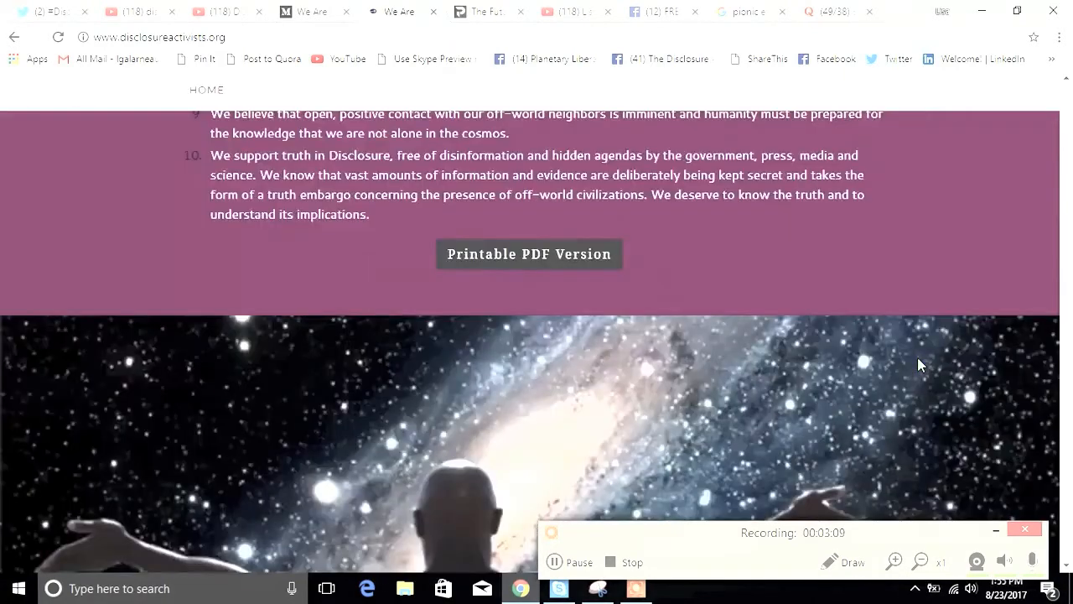
{"action": "scroll", "scroll_direction": "down", "scroll_amount": 3}
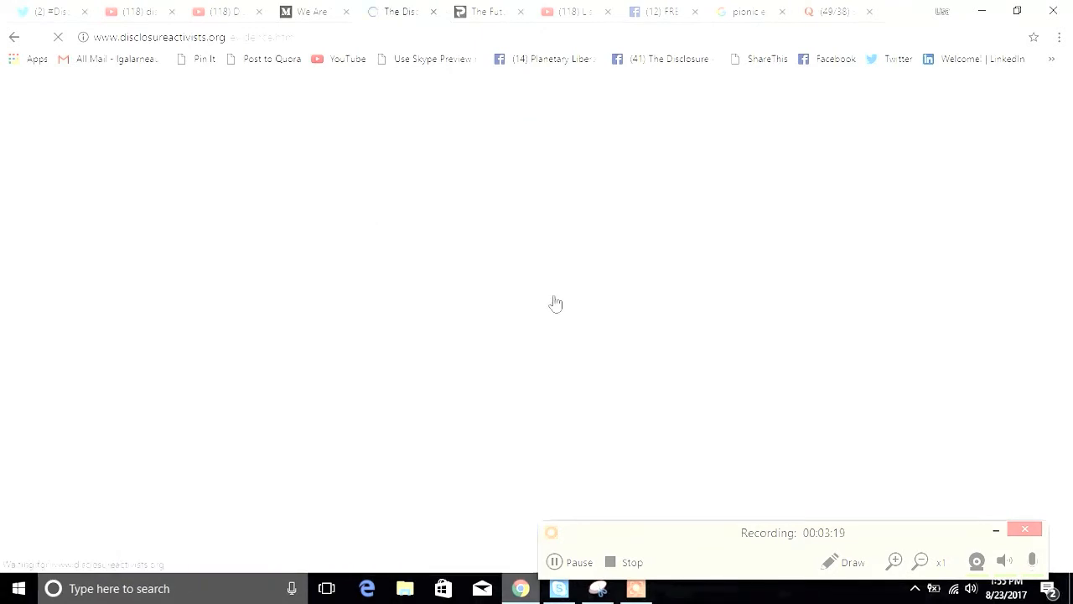
{"action": "mouse_move", "coordinate": [939, 326]}
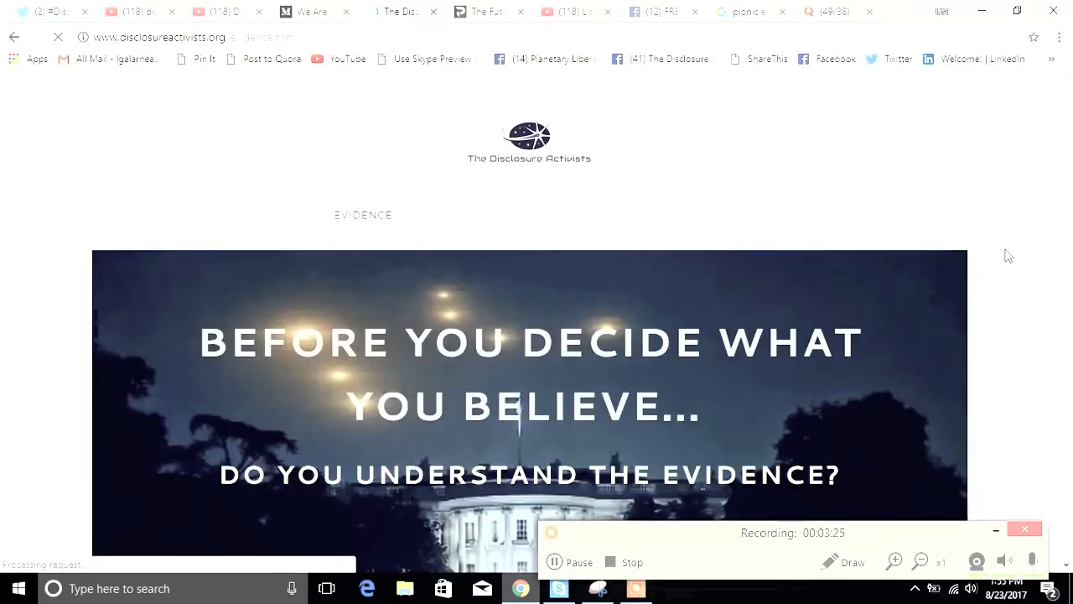
Step: Scroll the Evidence page from Military Witnesses through Contact Experiences and whistleblower testimony
{"action": "scroll", "scroll_direction": "down", "scroll_amount": 3}
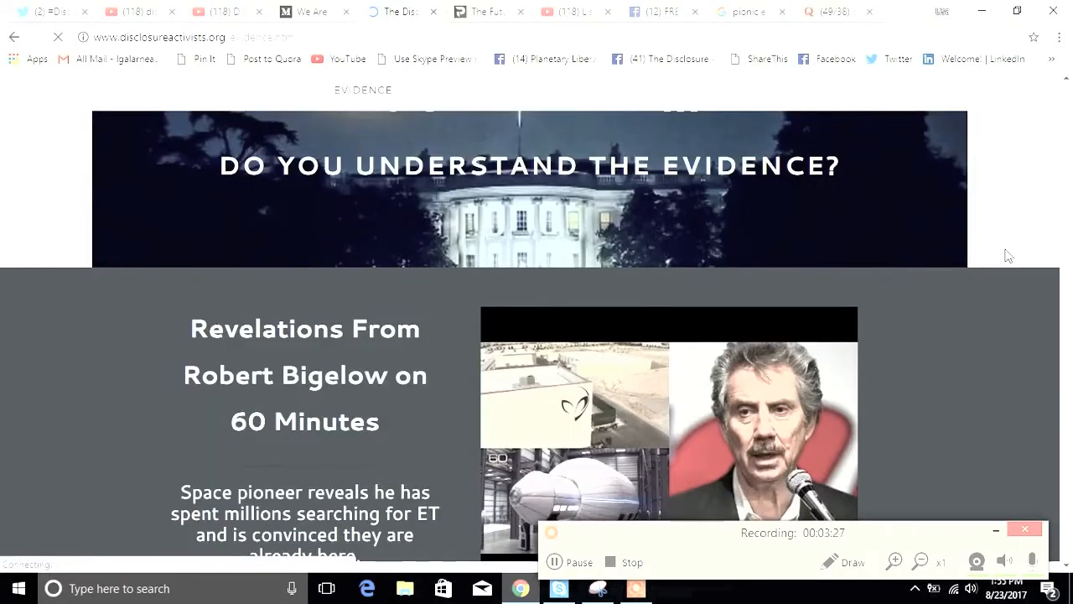
{"action": "scroll", "scroll_direction": "down", "scroll_amount": 3}
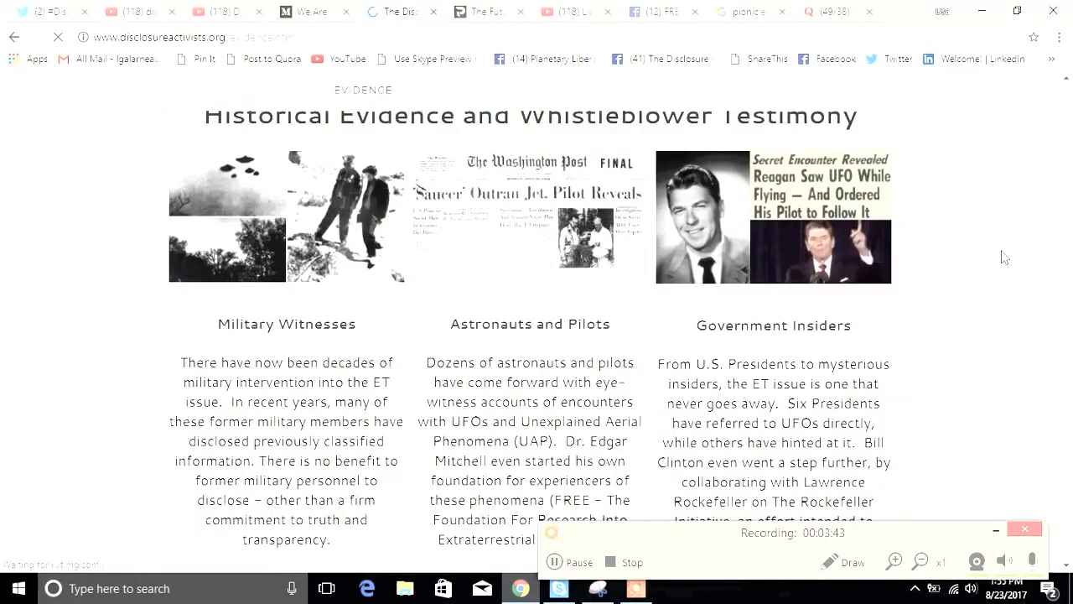
{"action": "scroll", "scroll_direction": "down", "scroll_amount": 3}
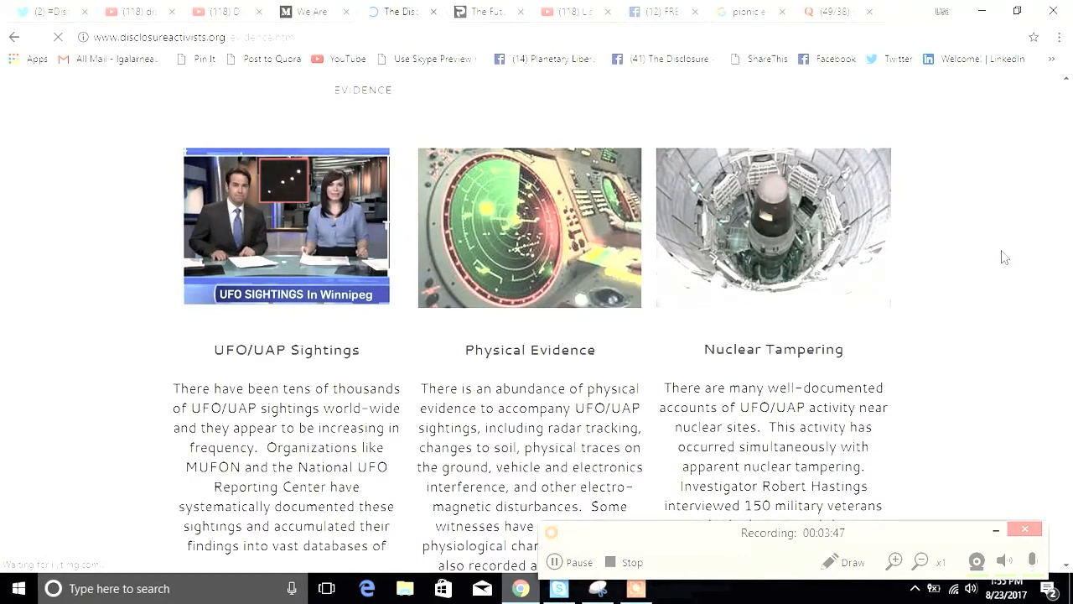
{"action": "scroll", "scroll_direction": "down", "scroll_amount": 3}
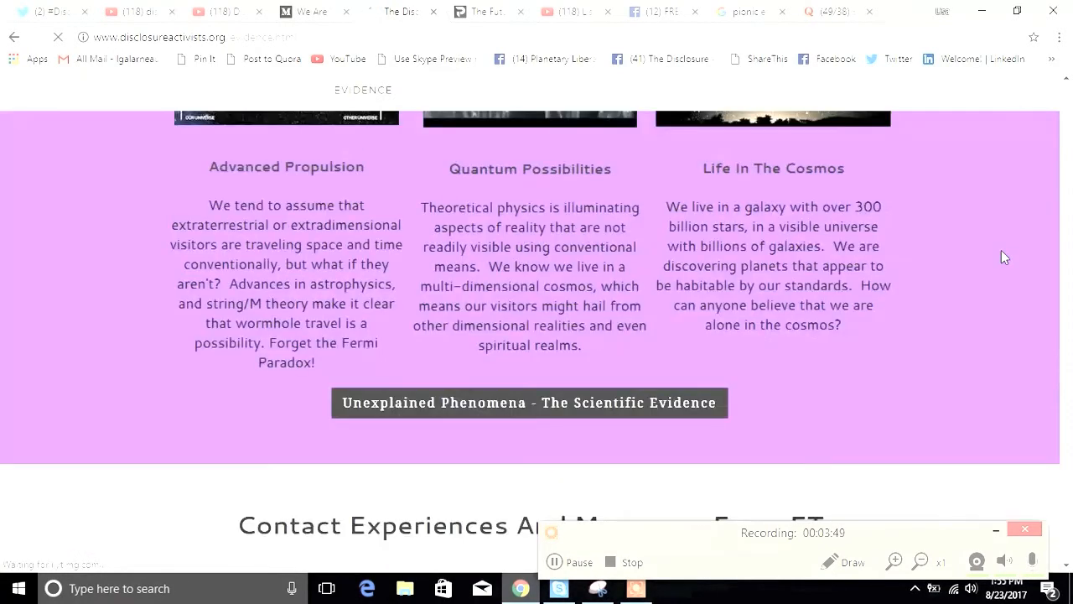
{"action": "scroll", "scroll_direction": "down", "scroll_amount": 3}
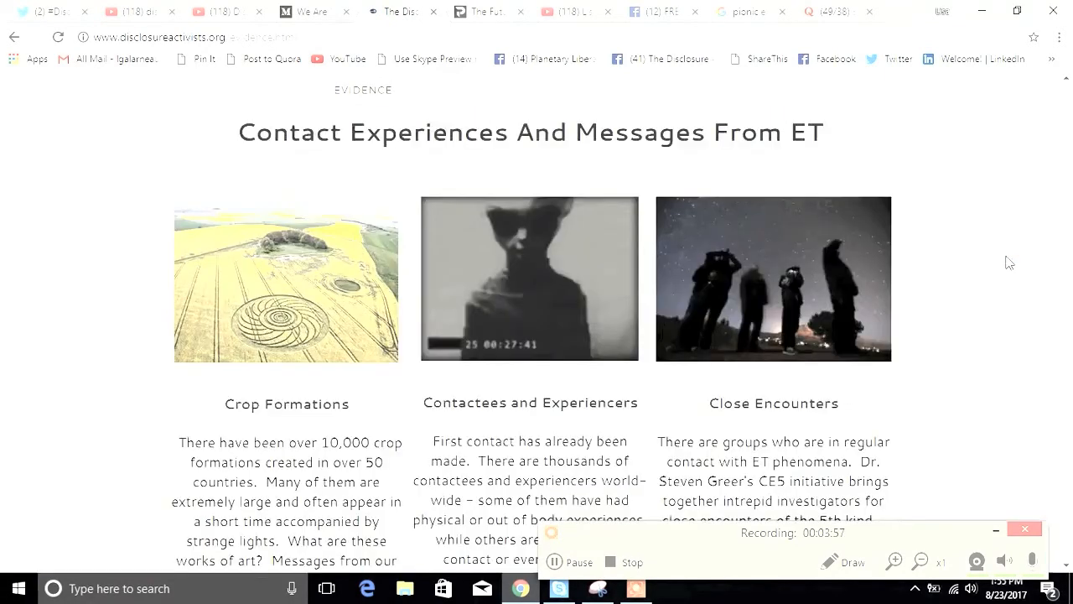
{"action": "scroll", "scroll_direction": "down", "scroll_amount": 3}
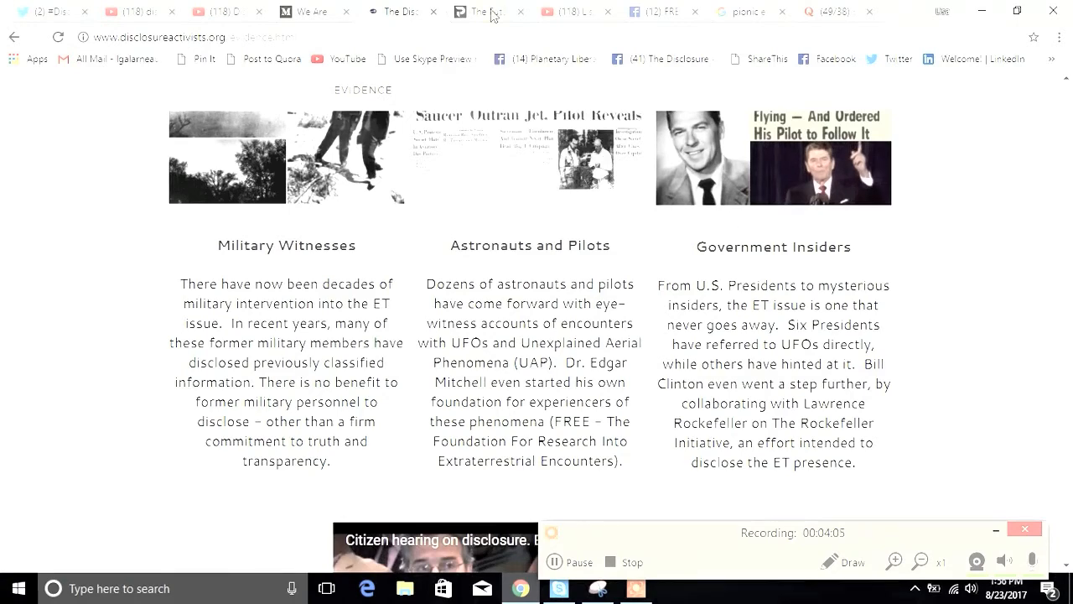
Step: Switch to the Pionic tab showing the extraterrestrial contact article with its alien image
{"action": "left_click", "coordinate": [486, 12]}
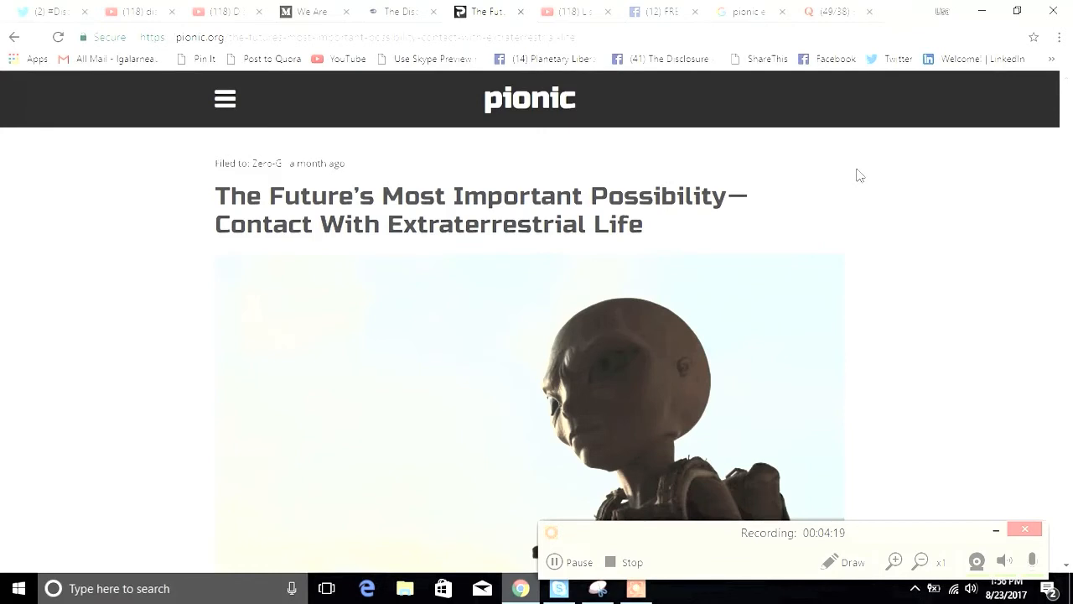
{"action": "mouse_move", "coordinate": [851, 169]}
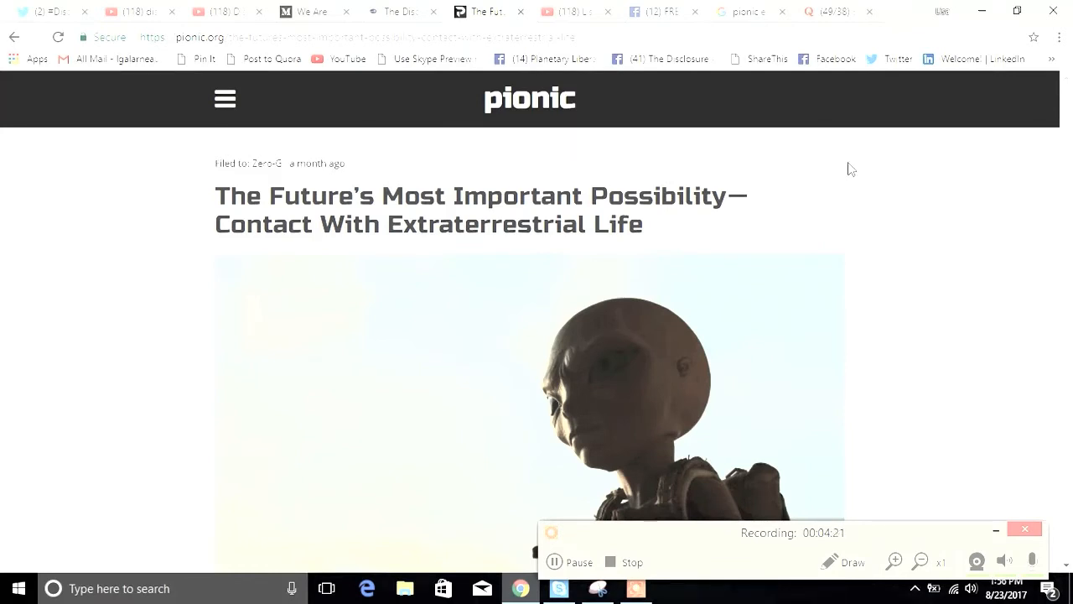
{"action": "mouse_move", "coordinate": [379, 135]}
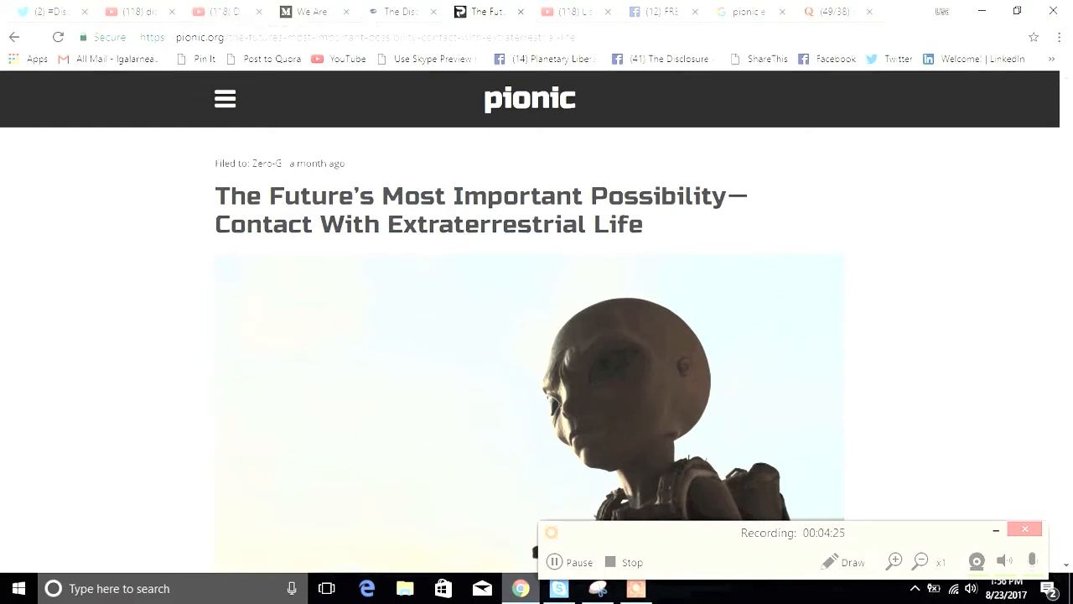
Step: Switch to YouTube and scroll the 'disclosure activists' results listing the channel's videos
{"action": "left_click", "coordinate": [142, 11]}
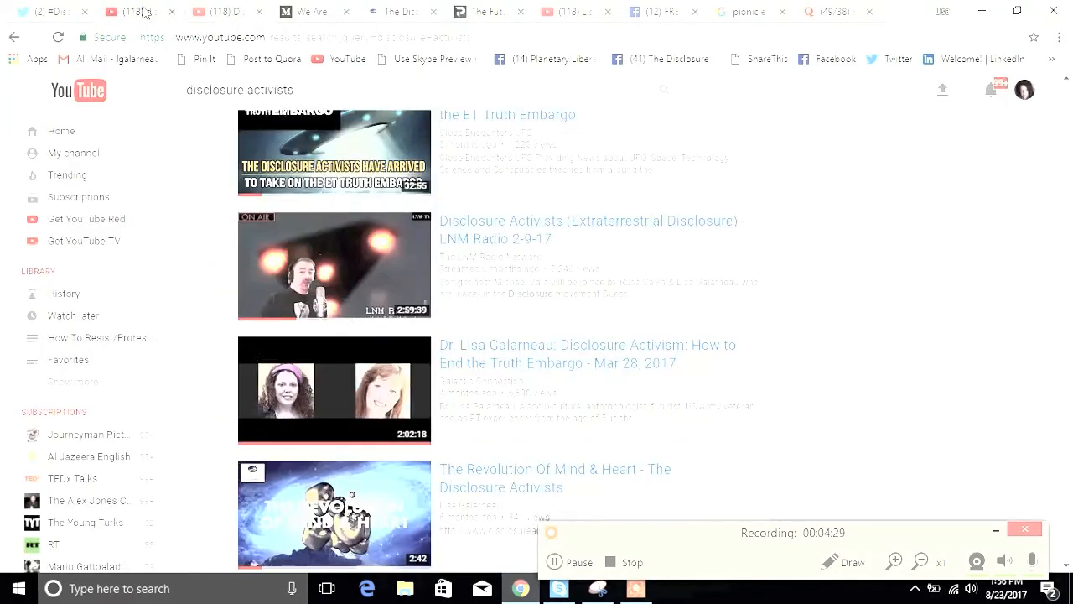
{"action": "mouse_move", "coordinate": [826, 297]}
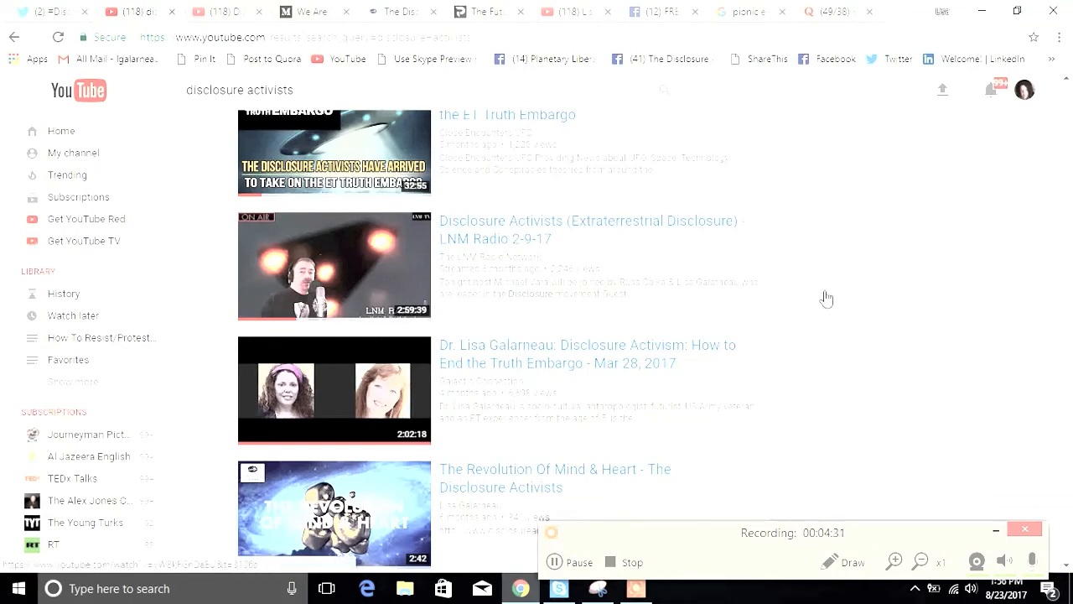
{"action": "scroll", "scroll_direction": "down", "scroll_amount": 3}
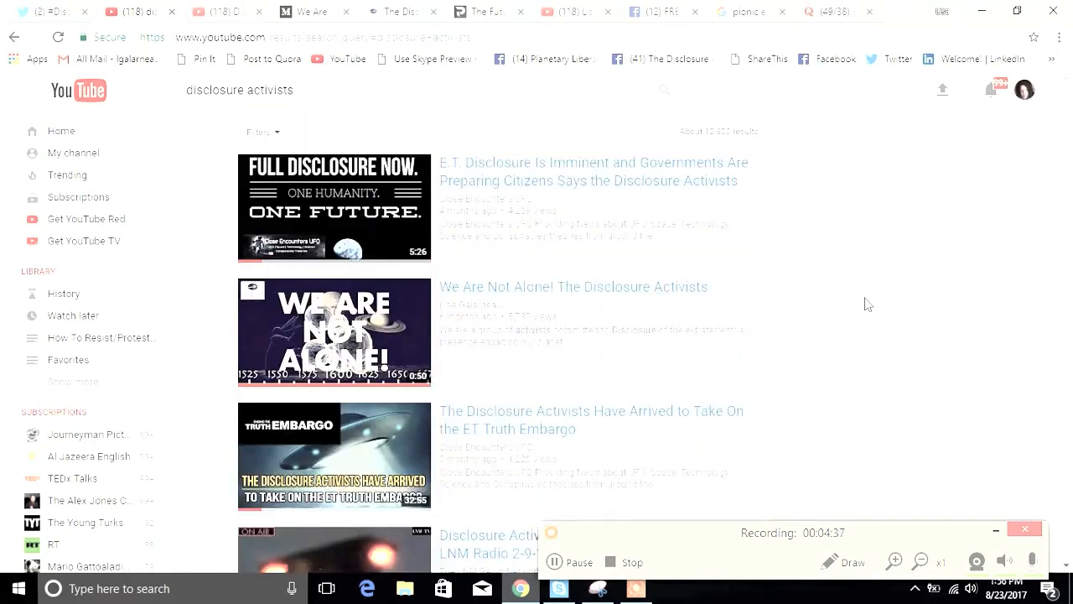
{"action": "scroll", "scroll_direction": "down", "scroll_amount": 3}
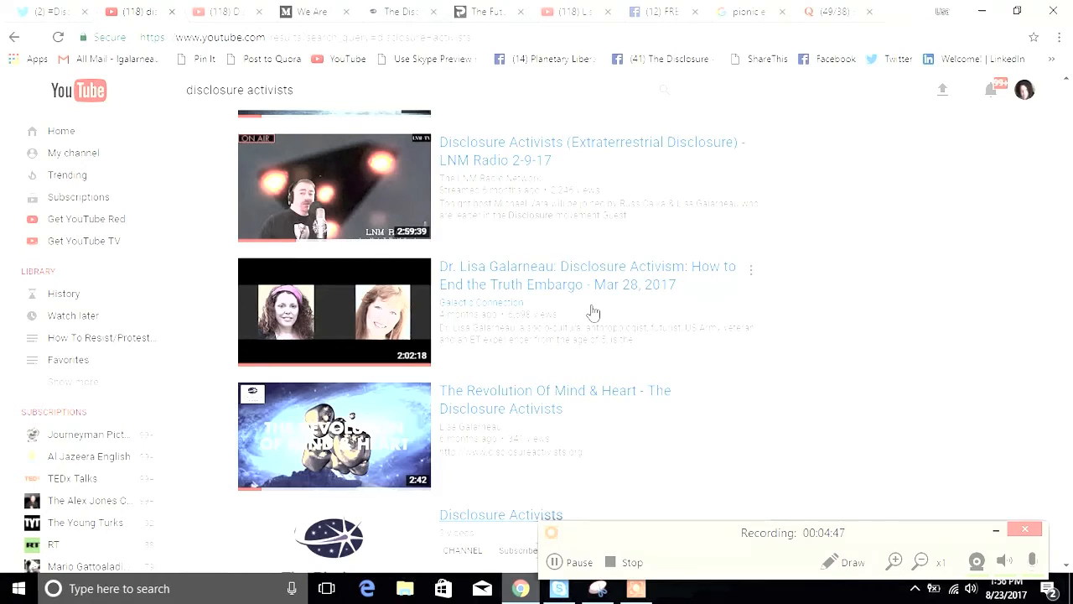
{"action": "mouse_move", "coordinate": [658, 316]}
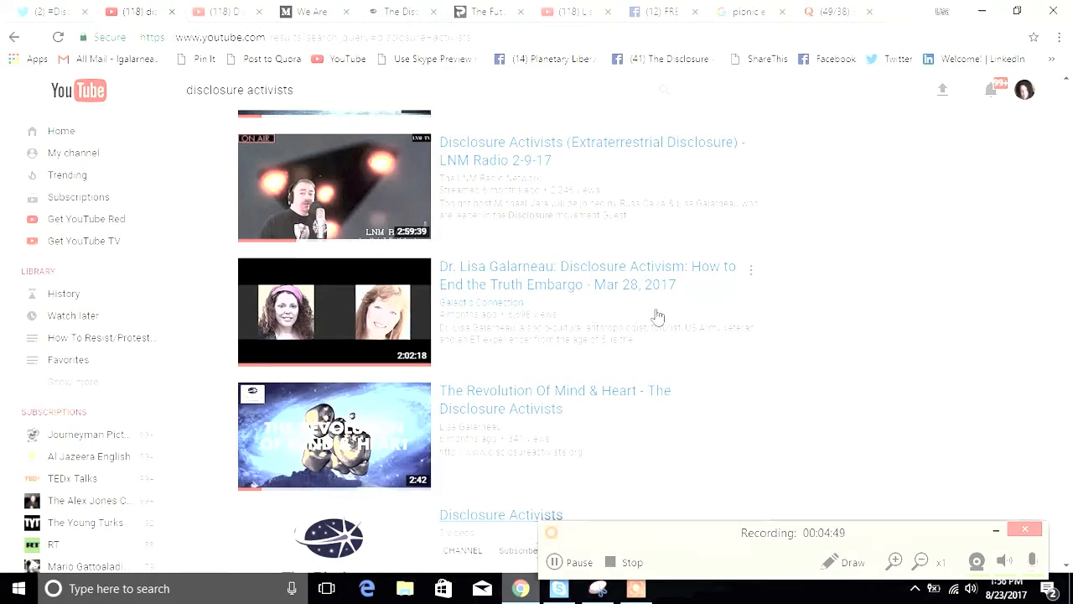
{"action": "mouse_move", "coordinate": [679, 460]}
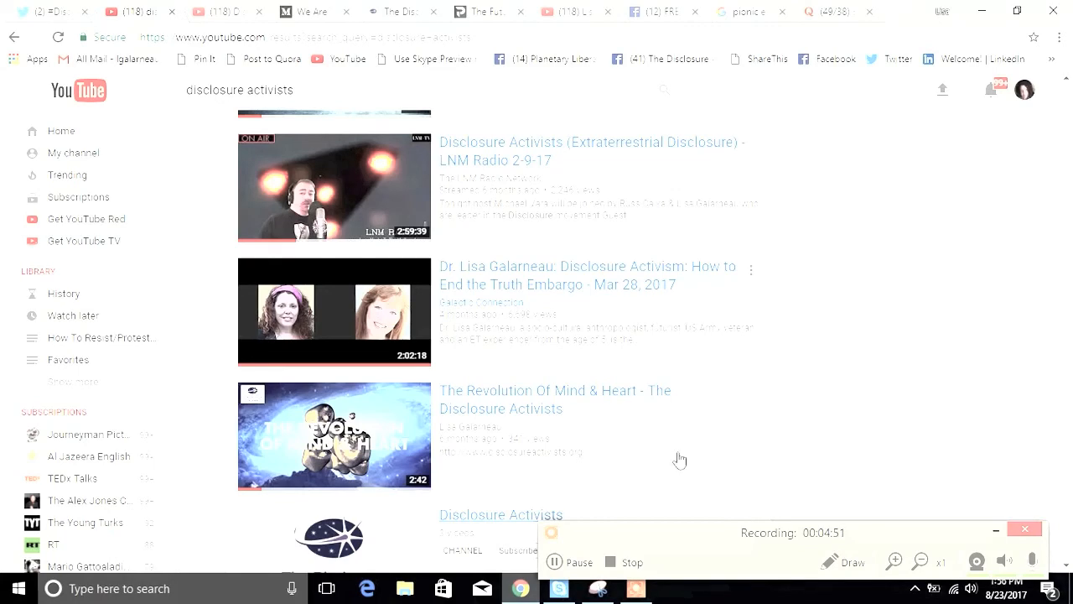